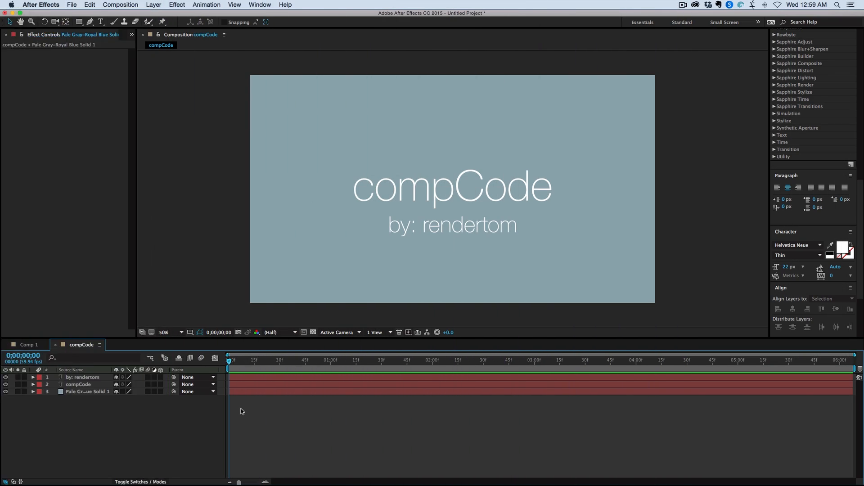
{"action": "mouse_move", "coordinate": [250, 355]}
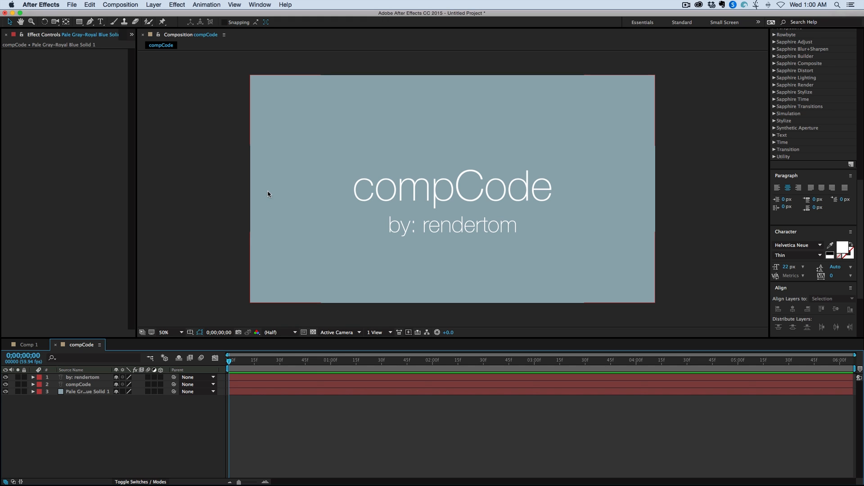
{"action": "mouse_move", "coordinate": [508, 262]}
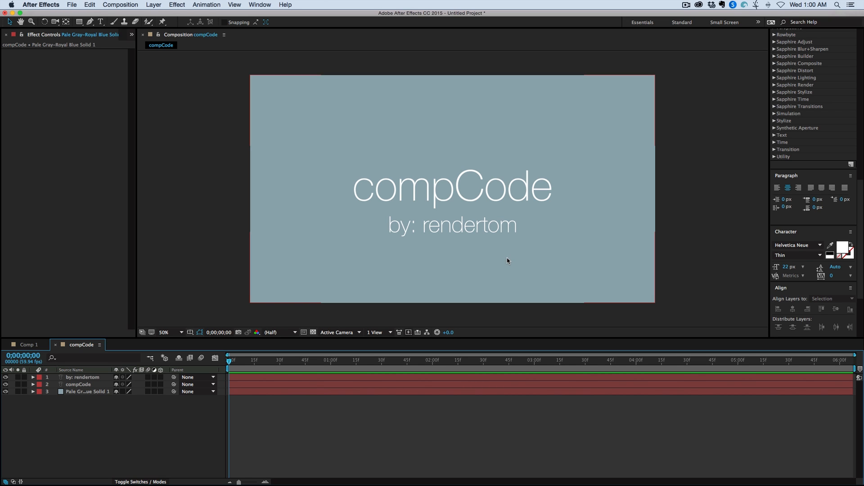
{"action": "mouse_move", "coordinate": [505, 260]}
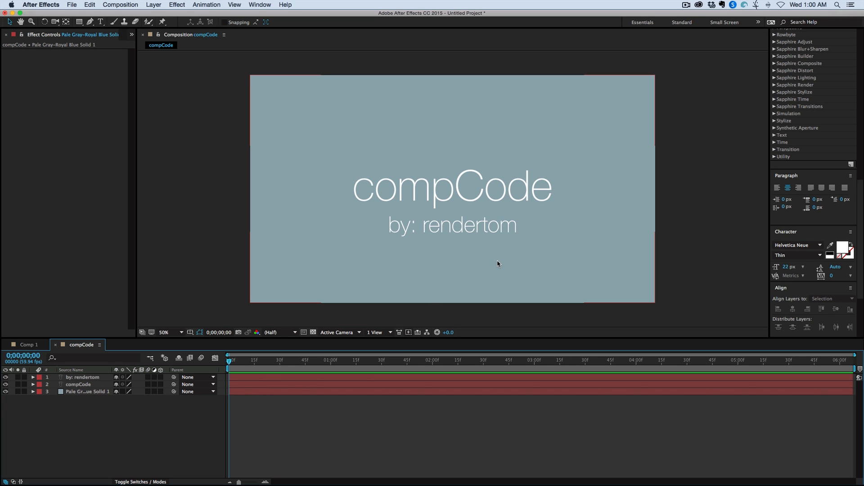
{"action": "mouse_move", "coordinate": [486, 253]}
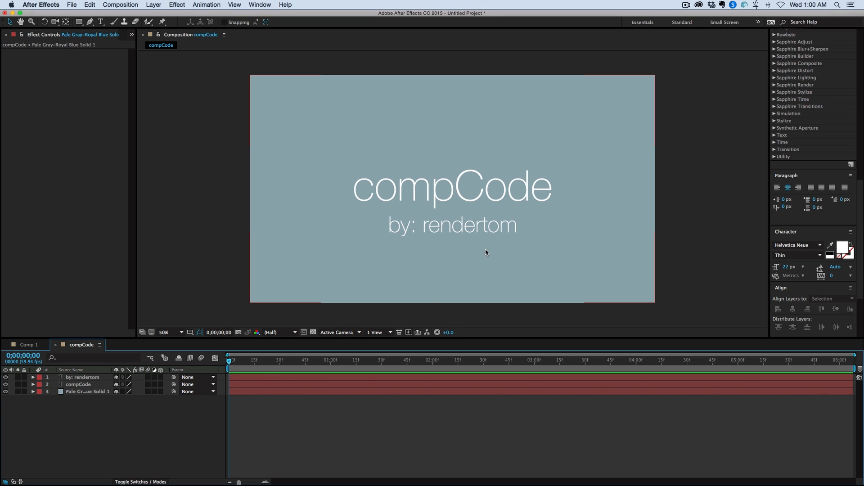
{"action": "mouse_move", "coordinate": [456, 395]}
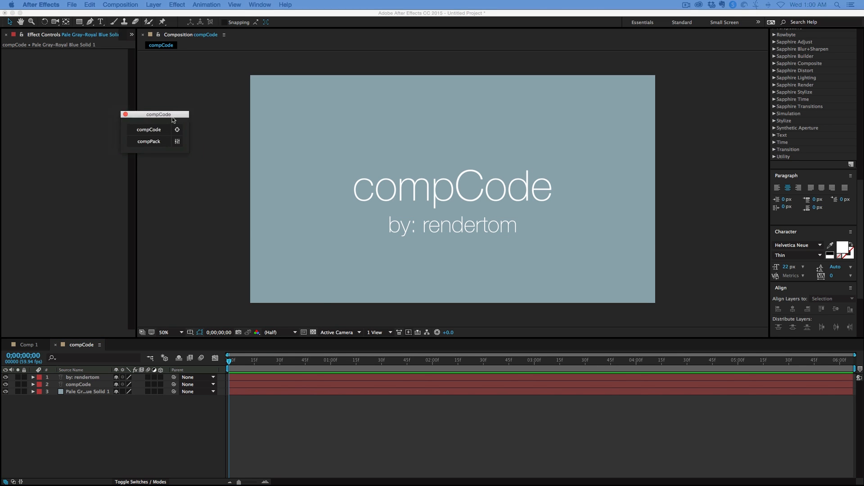
- Reposition the compCode panel, review its settings dialog and confirm with Save Settings
{"action": "left_click_drag", "start_coordinate": [158, 114], "coordinate": [198, 128]}
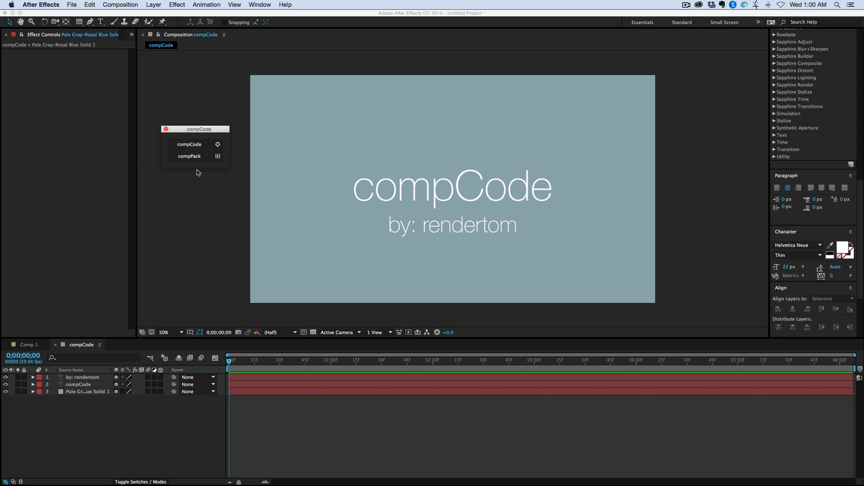
{"action": "mouse_move", "coordinate": [230, 167]}
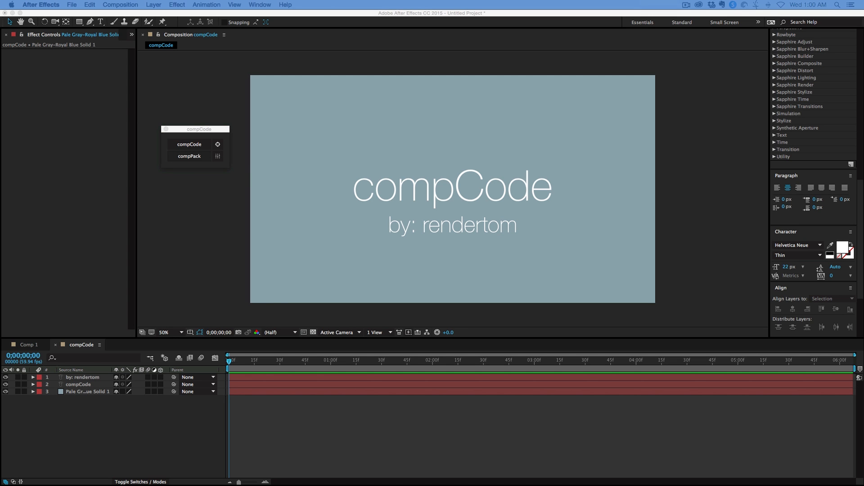
{"action": "left_click", "coordinate": [217, 144]}
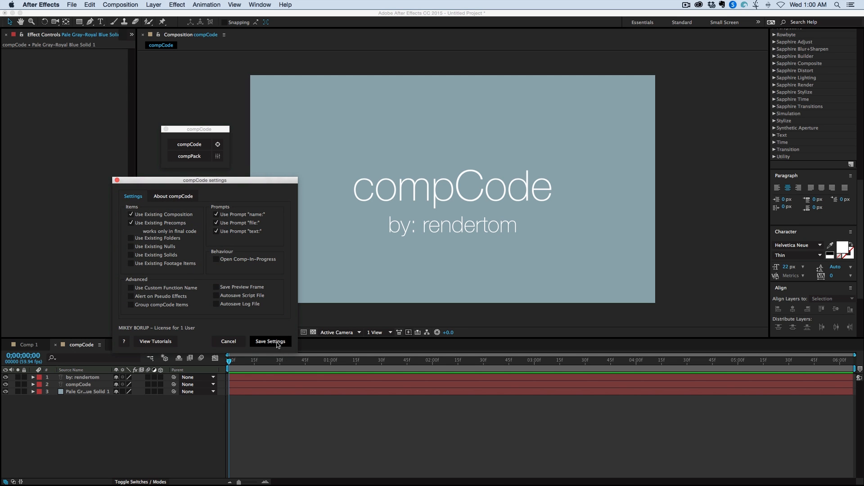
{"action": "left_click", "coordinate": [271, 341]}
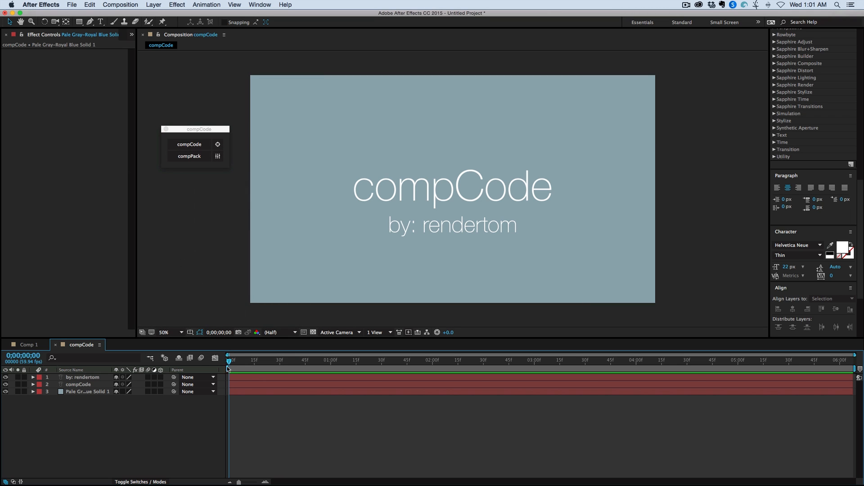
{"action": "mouse_move", "coordinate": [38, 343]}
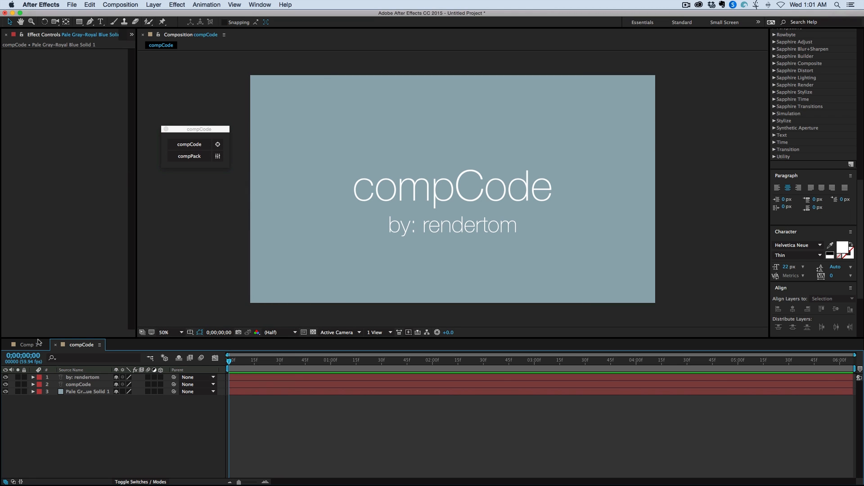
- Generate the compCode script for Comp 1's vector fire layer
{"action": "left_click", "coordinate": [28, 345]}
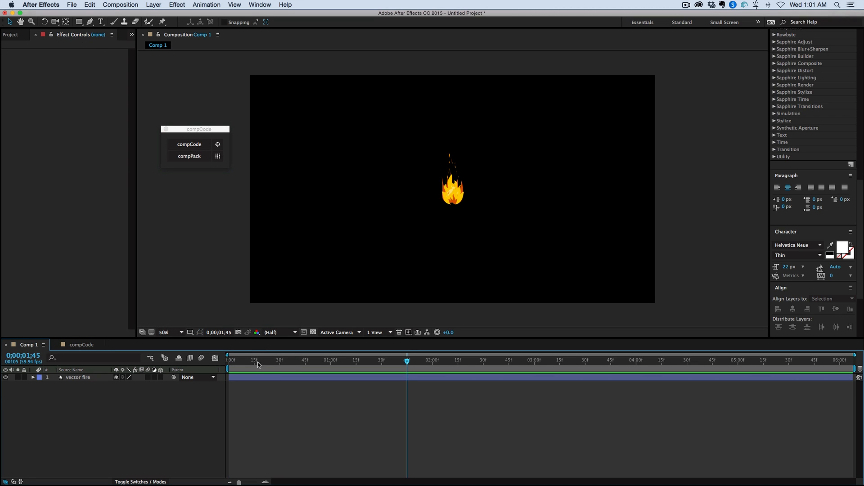
{"action": "left_click", "coordinate": [258, 360]}
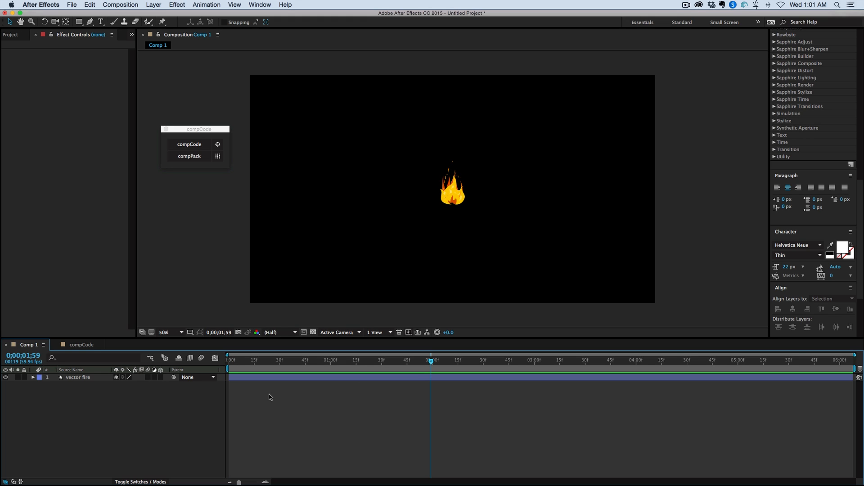
{"action": "mouse_move", "coordinate": [190, 148]}
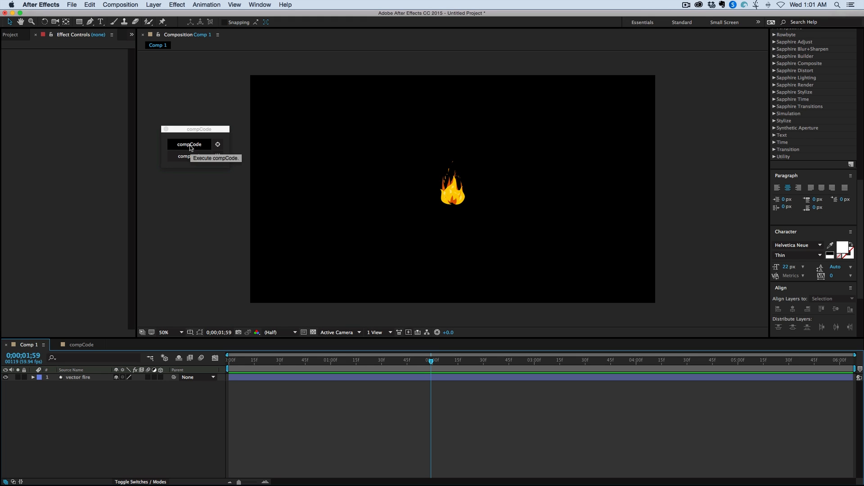
{"action": "left_click", "coordinate": [189, 144]}
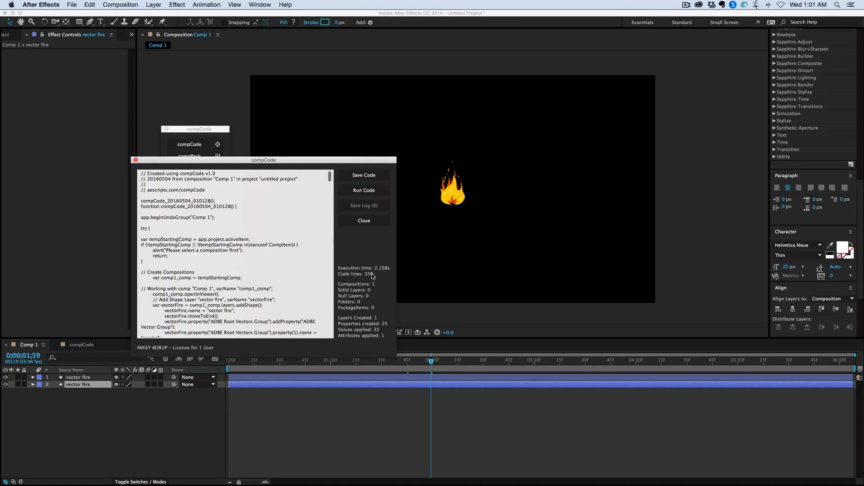
- Scroll through the generated 350-line script and close the code window
{"action": "scroll", "scroll_direction": "down", "scroll_amount": 3}
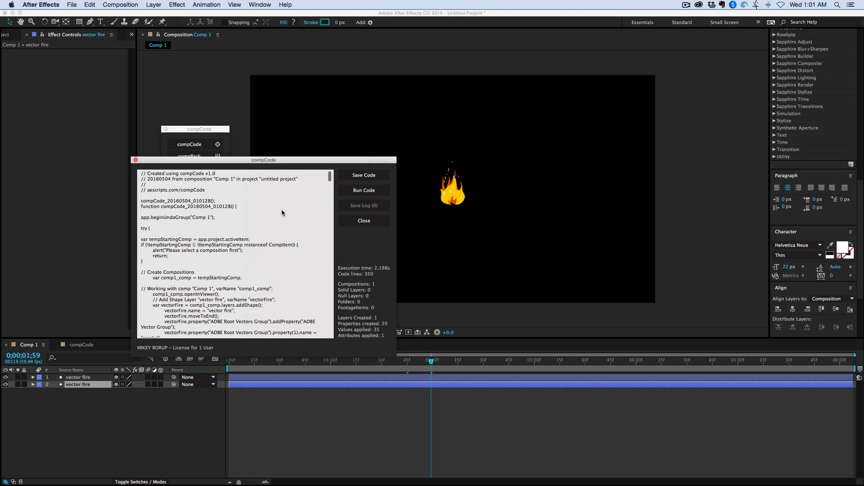
{"action": "mouse_move", "coordinate": [314, 181]}
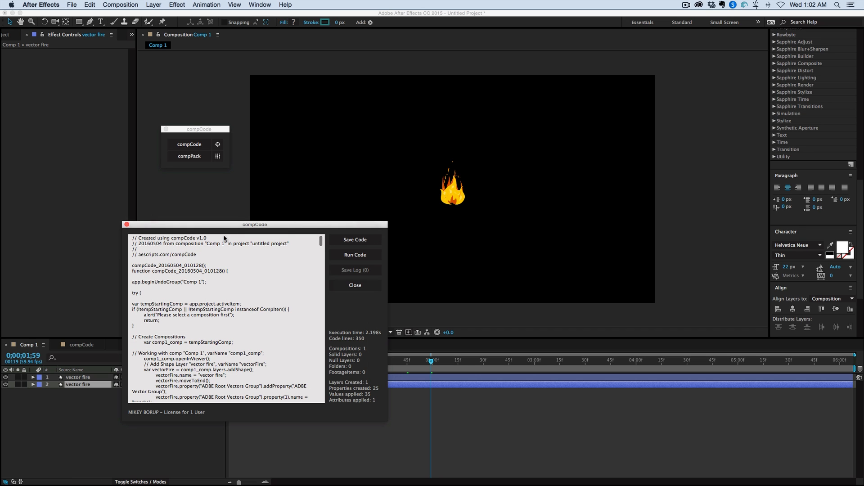
{"action": "left_click", "coordinate": [355, 240]}
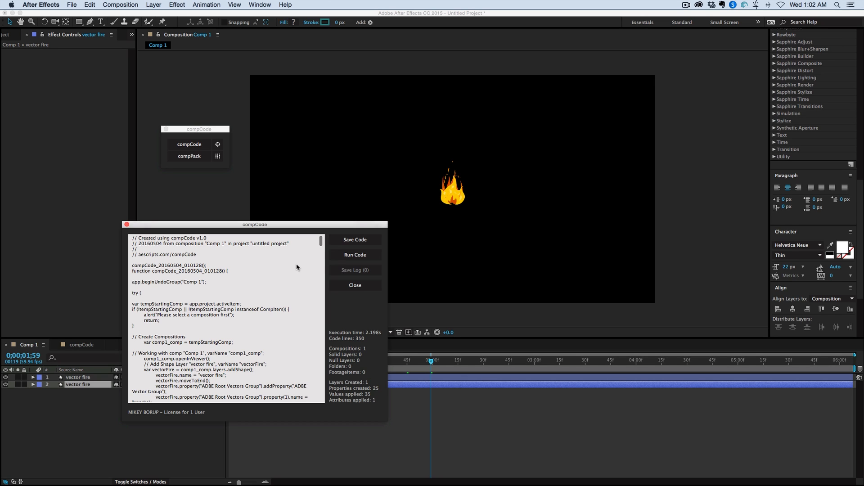
{"action": "mouse_move", "coordinate": [301, 243]}
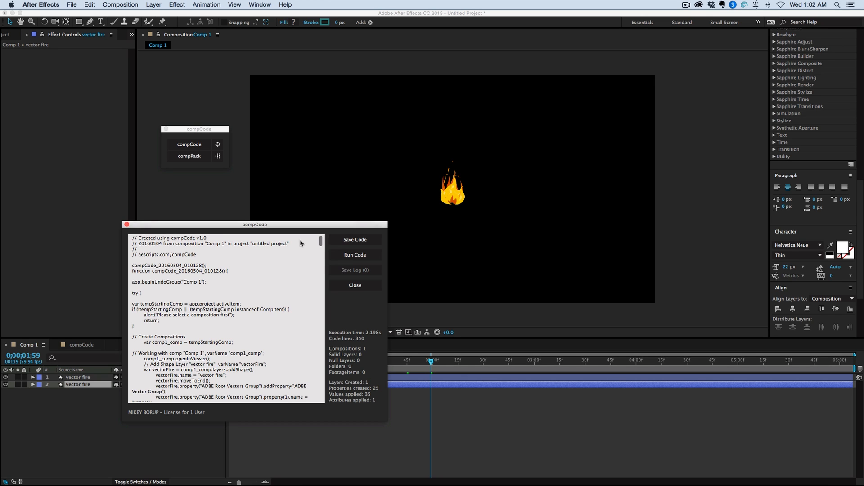
{"action": "left_click", "coordinate": [355, 285]}
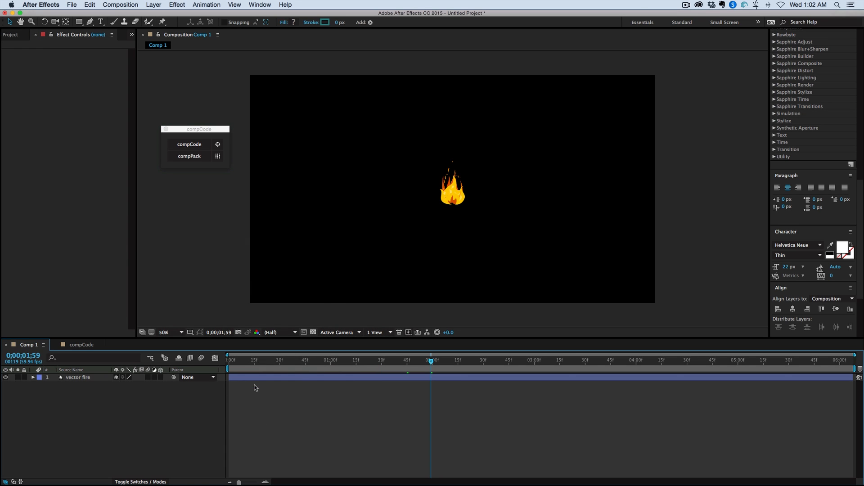
- Return to the compCode title composition and select its text and pale gray-blue solid layers
{"action": "left_click", "coordinate": [78, 378]}
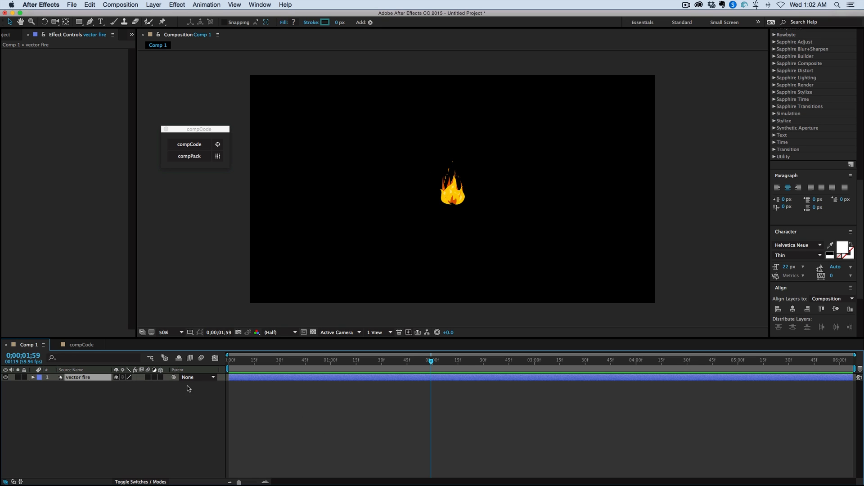
{"action": "left_click", "coordinate": [81, 344]}
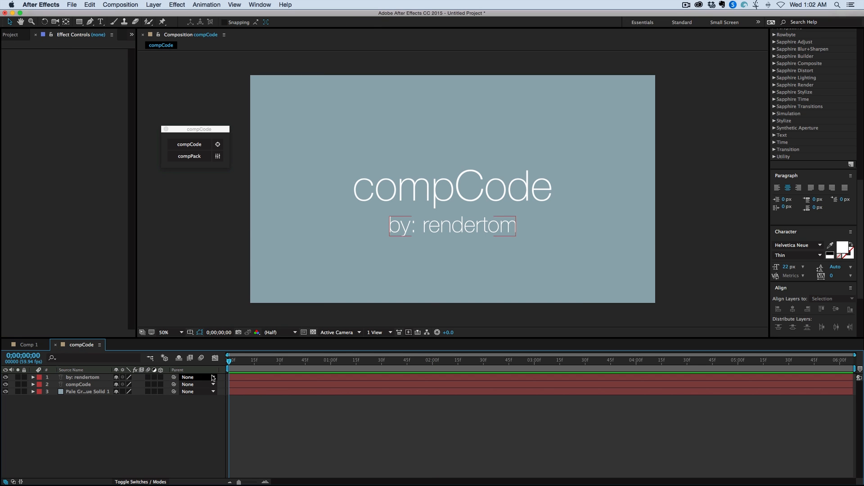
{"action": "left_click", "coordinate": [77, 385]}
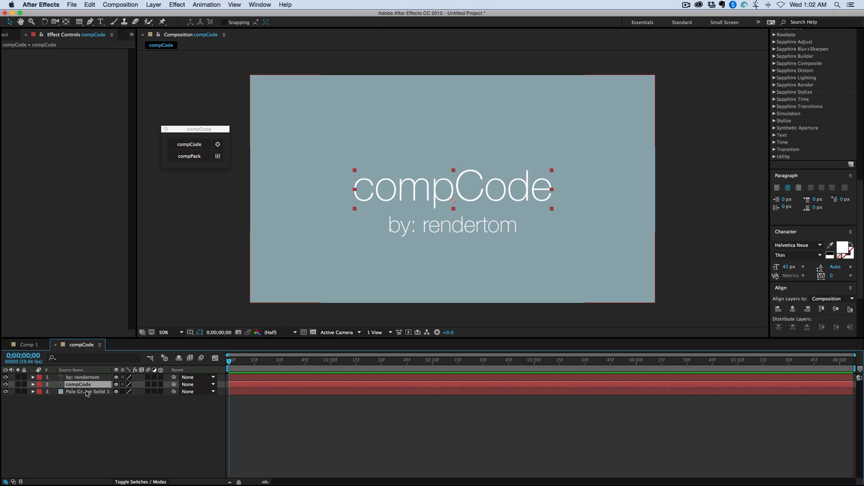
{"action": "left_click", "coordinate": [89, 392]}
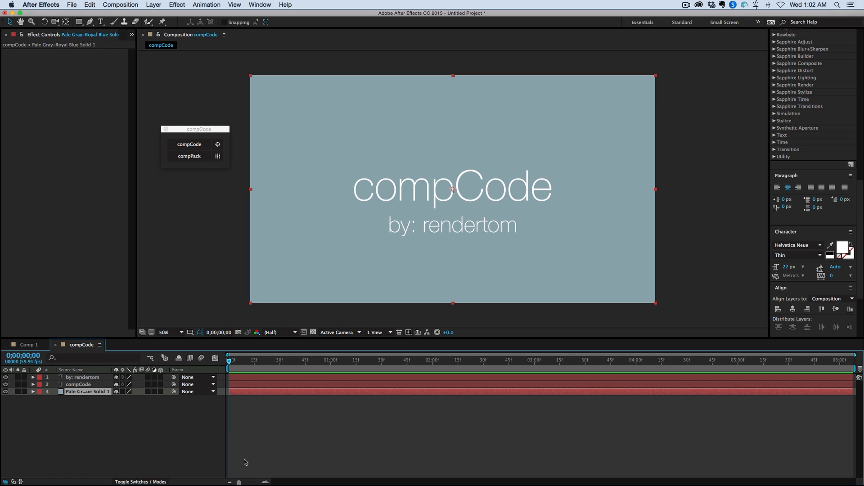
{"action": "mouse_move", "coordinate": [252, 374]}
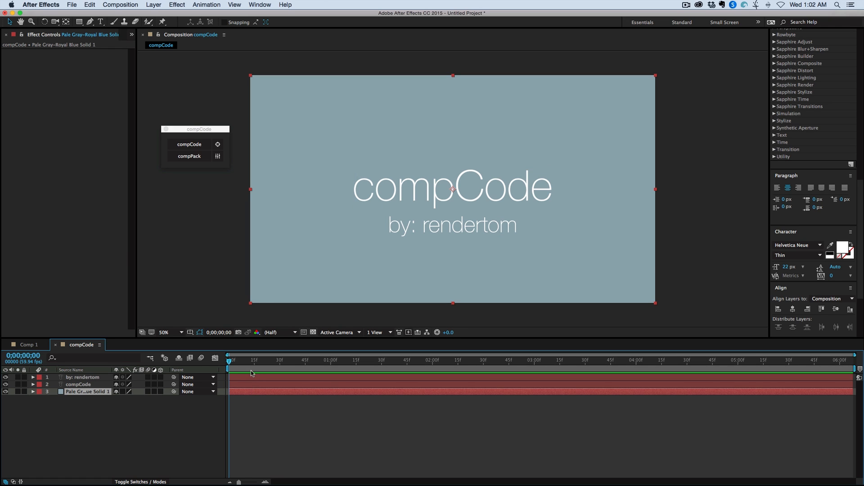
{"action": "mouse_move", "coordinate": [248, 374]}
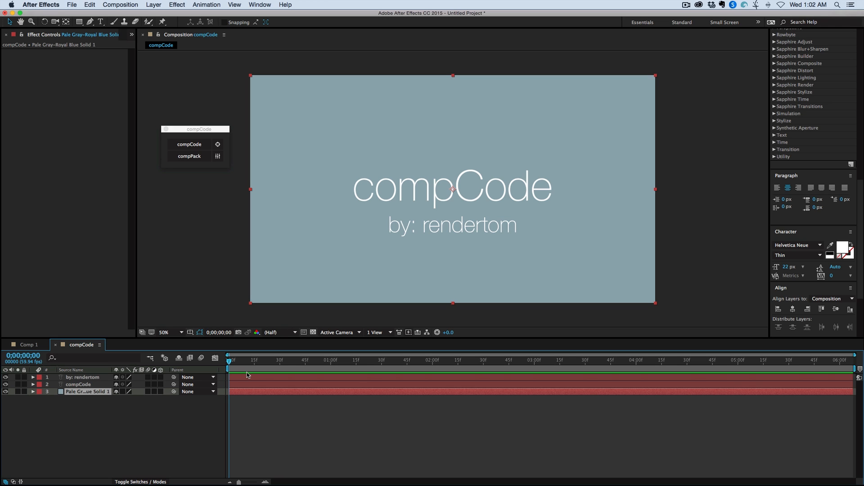
{"action": "mouse_move", "coordinate": [252, 387]}
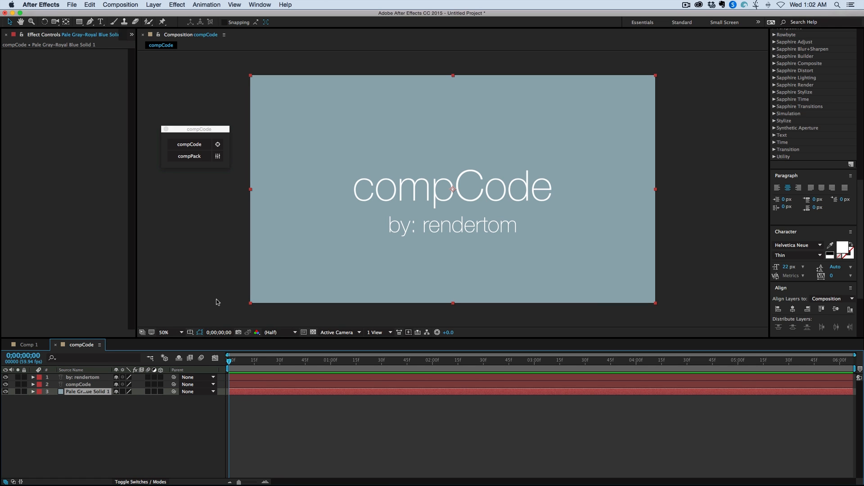
{"action": "mouse_move", "coordinate": [204, 129]}
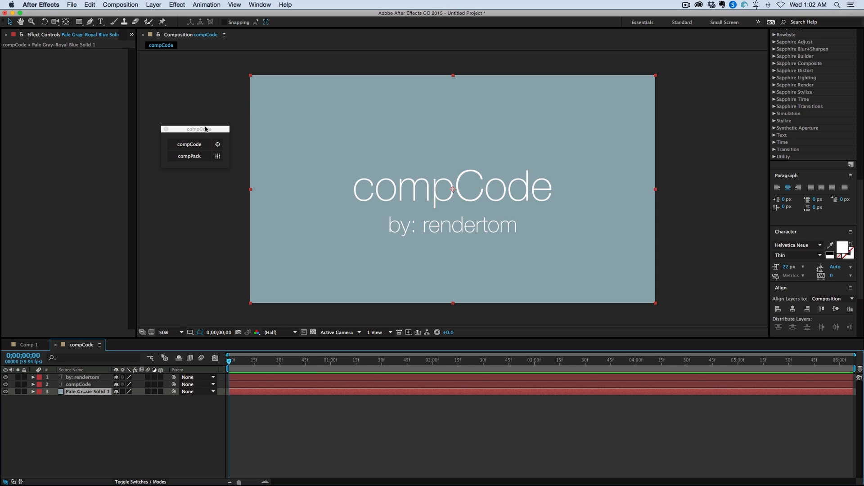
{"action": "mouse_move", "coordinate": [190, 122]}
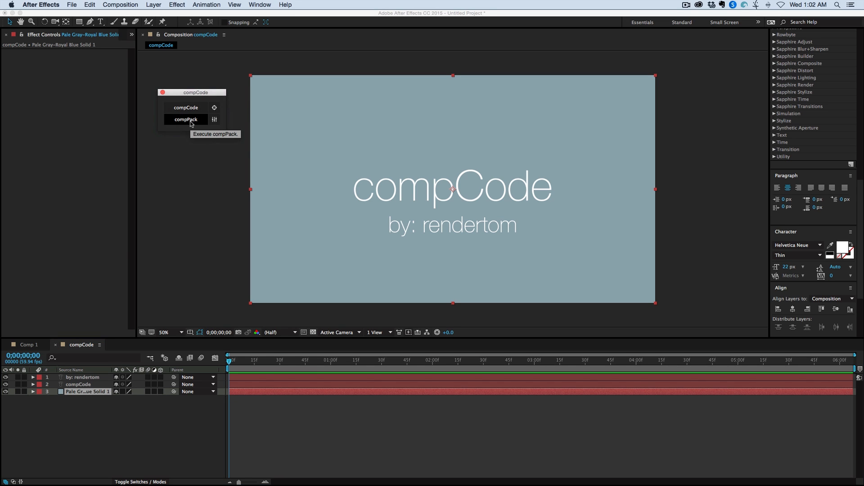
{"action": "mouse_move", "coordinate": [198, 140]}
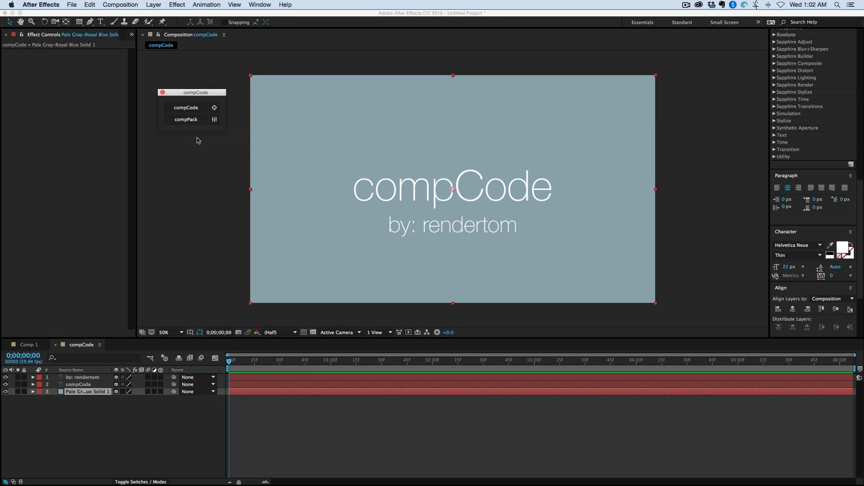
{"action": "mouse_move", "coordinate": [196, 138]}
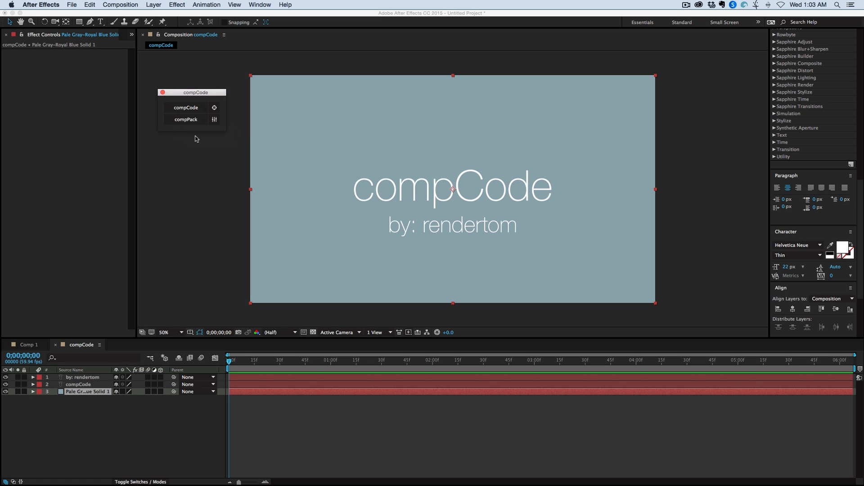
{"action": "mouse_move", "coordinate": [196, 143]}
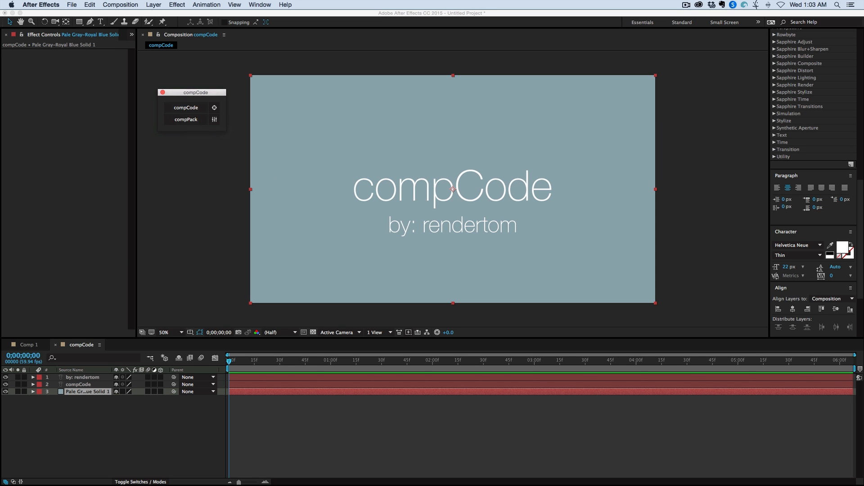
- Launch the compCode Demo Toolkit and expand Tutorial Projects, toggling the Icons list
{"action": "left_click", "coordinate": [185, 107]}
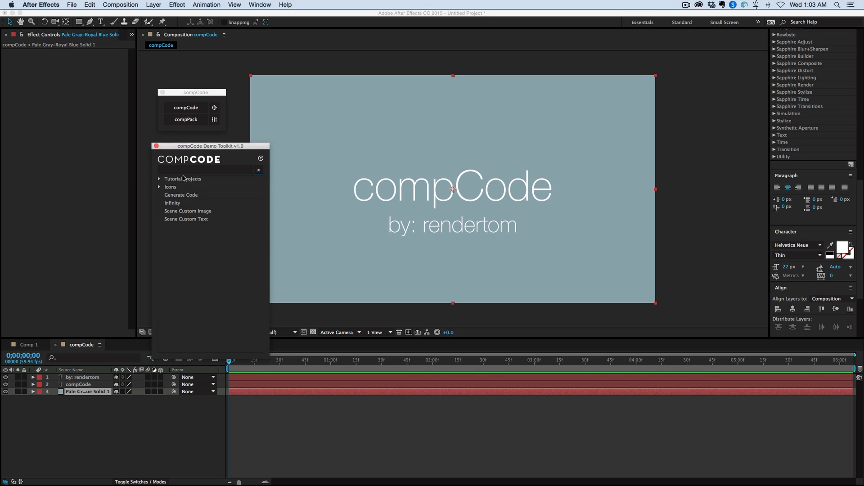
{"action": "left_click", "coordinate": [158, 178]}
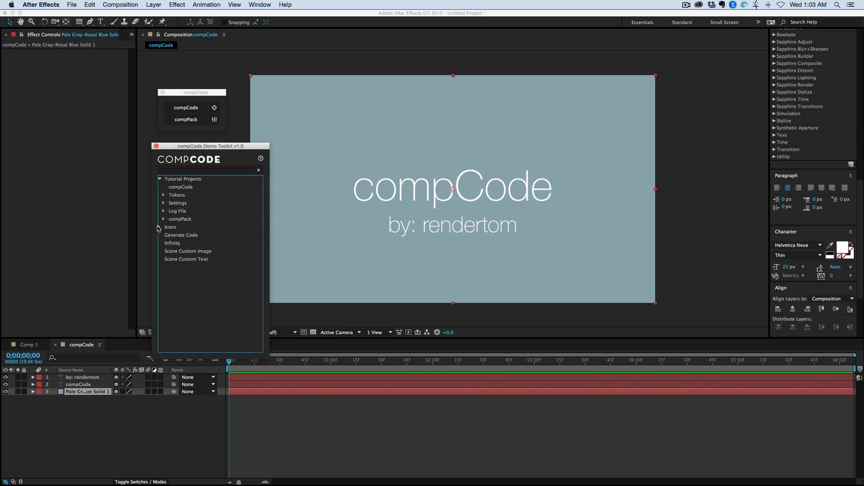
{"action": "left_click", "coordinate": [159, 227]}
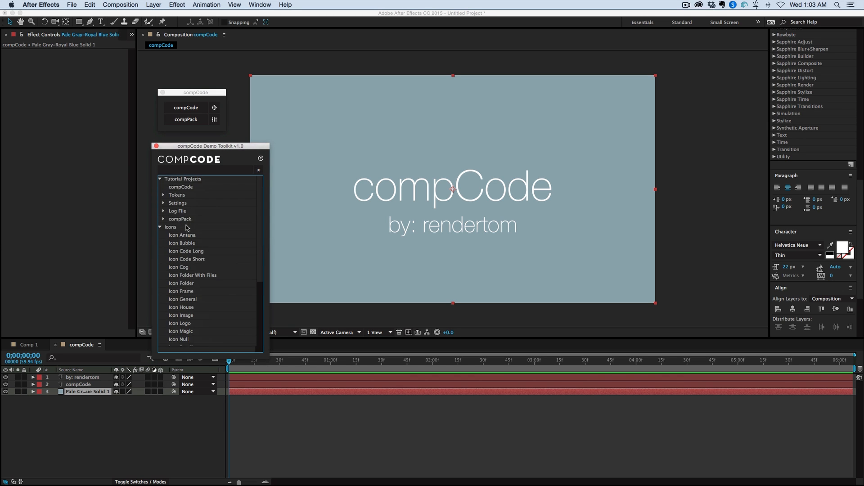
{"action": "left_click", "coordinate": [164, 227]}
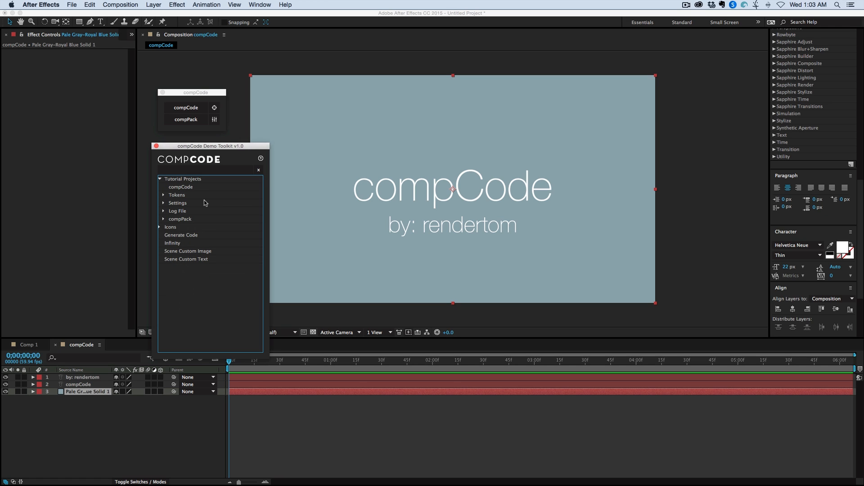
{"action": "mouse_move", "coordinate": [200, 202]}
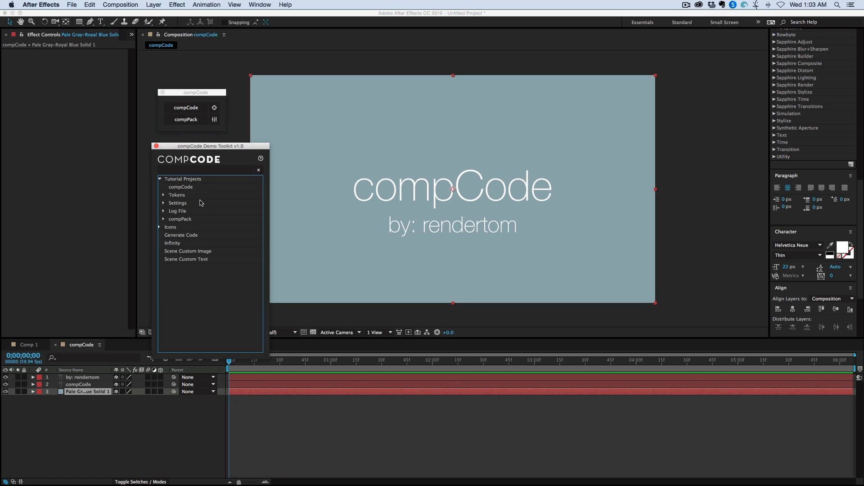
{"action": "mouse_move", "coordinate": [185, 193]}
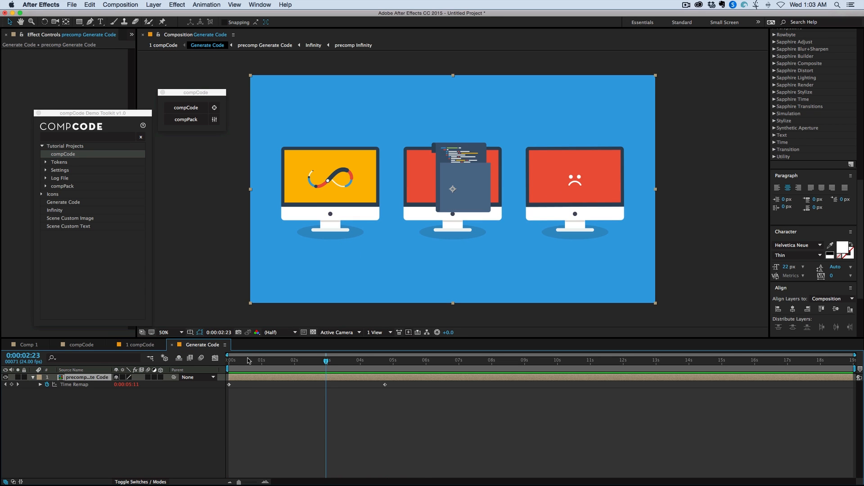
- Open the precomp Generate Code composition and scrub its timeline
{"action": "double_click", "coordinate": [264, 45]}
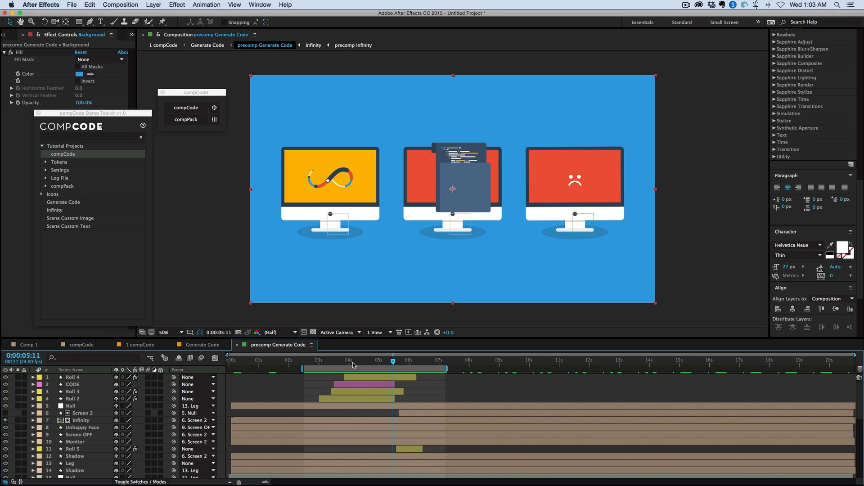
{"action": "mouse_move", "coordinate": [272, 410]}
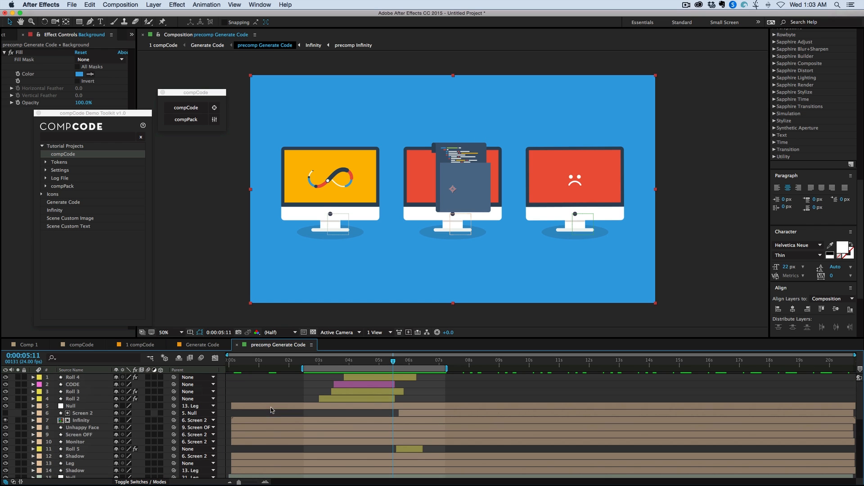
{"action": "left_click", "coordinate": [308, 362]}
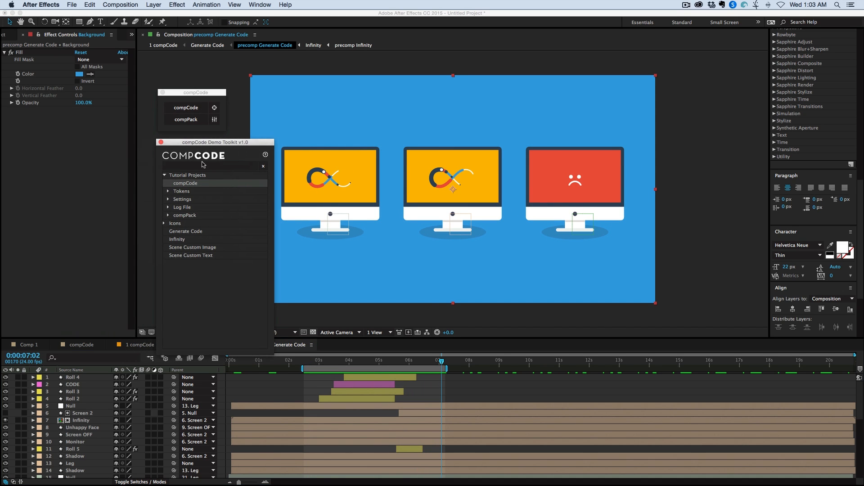
- Expand the Tokens and 'name:' entries in the toolkit tree, then collapse them
{"action": "left_click", "coordinate": [168, 190]}
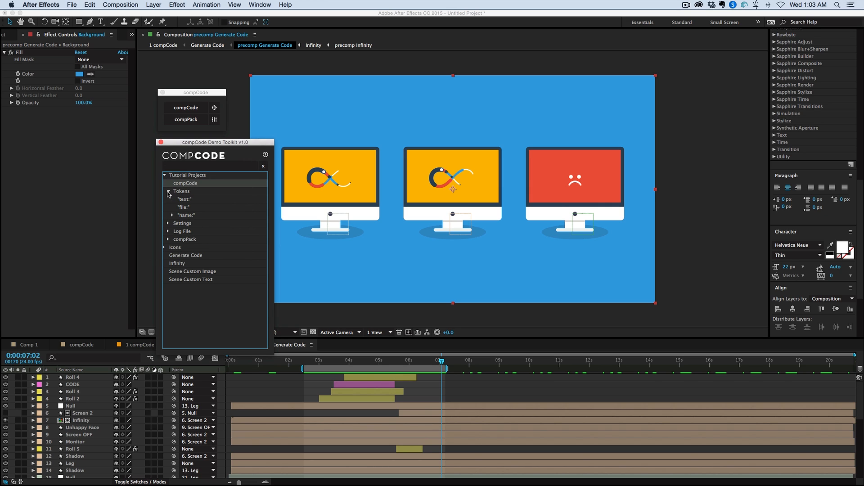
{"action": "left_click", "coordinate": [172, 214]}
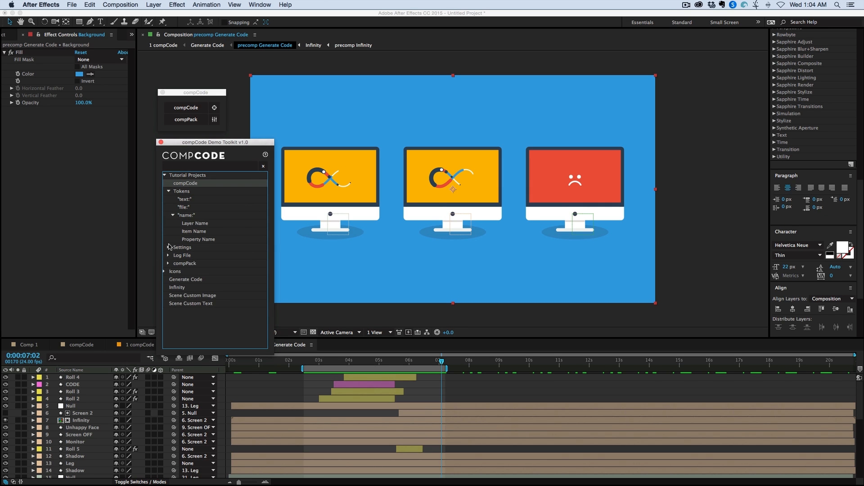
{"action": "left_click", "coordinate": [169, 247]}
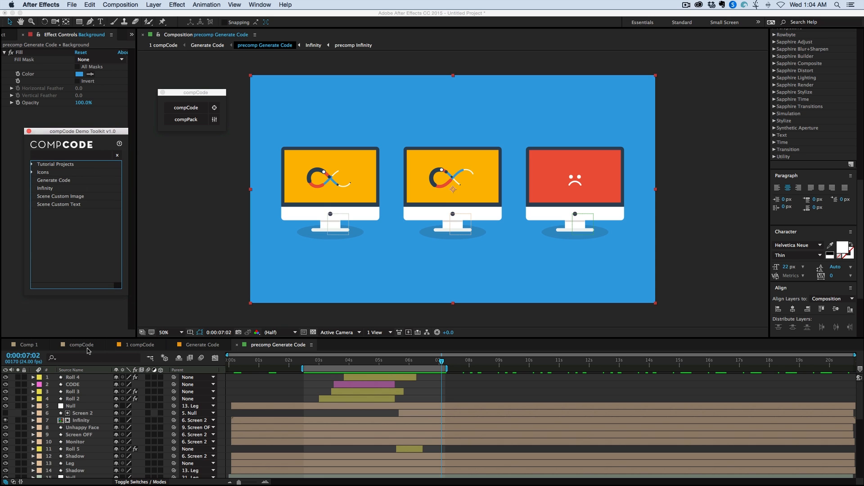
- Close the Generate Code compositions, returning to the compCode title composition
{"action": "left_click", "coordinate": [201, 344]}
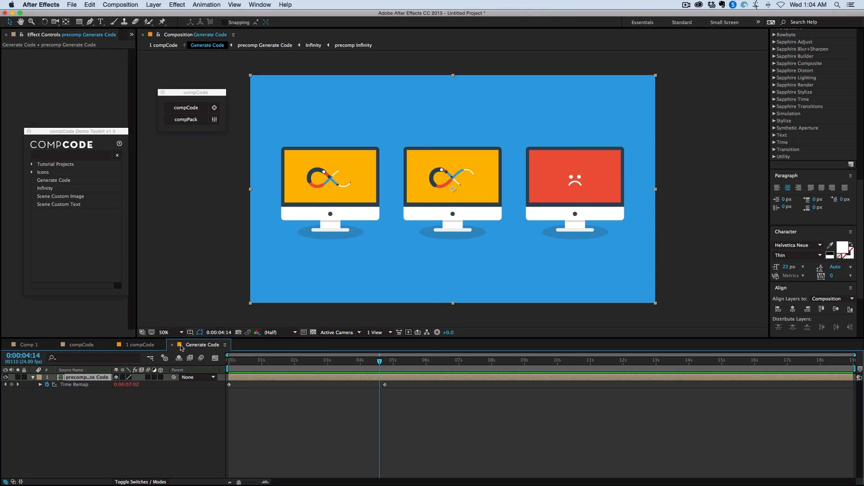
{"action": "left_click", "coordinate": [77, 344]}
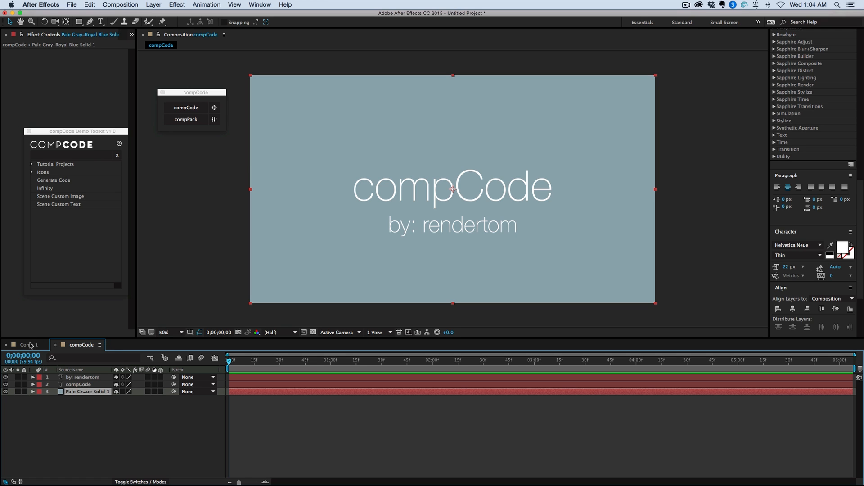
{"action": "mouse_move", "coordinate": [83, 190]}
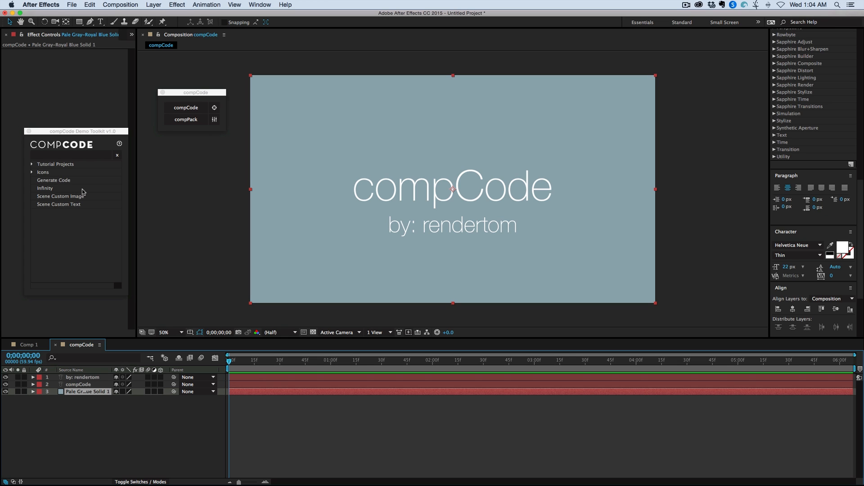
{"action": "mouse_move", "coordinate": [88, 174]}
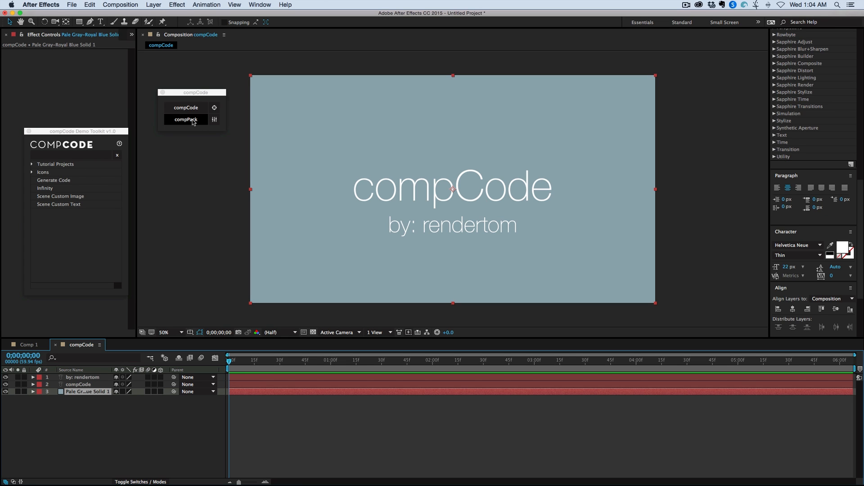
- Open compPack and browse Path to Folder to the COMPCODE SCRIPTS folder
{"action": "left_click", "coordinate": [186, 119]}
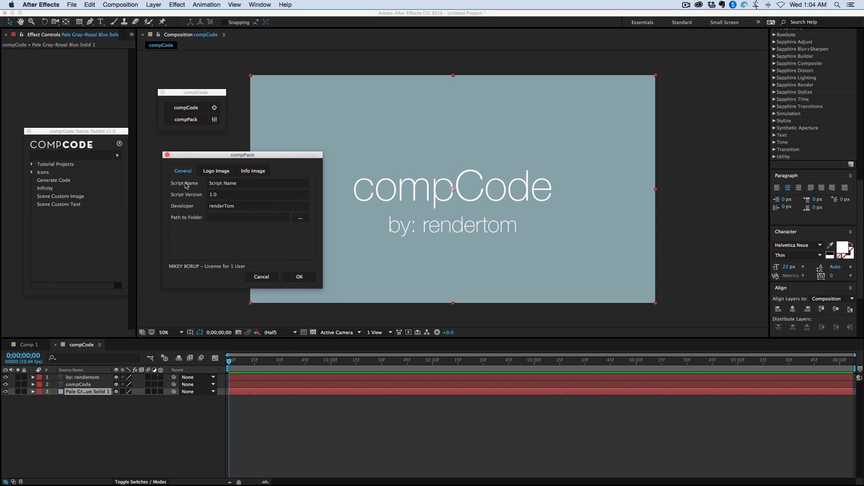
{"action": "mouse_move", "coordinate": [251, 185]}
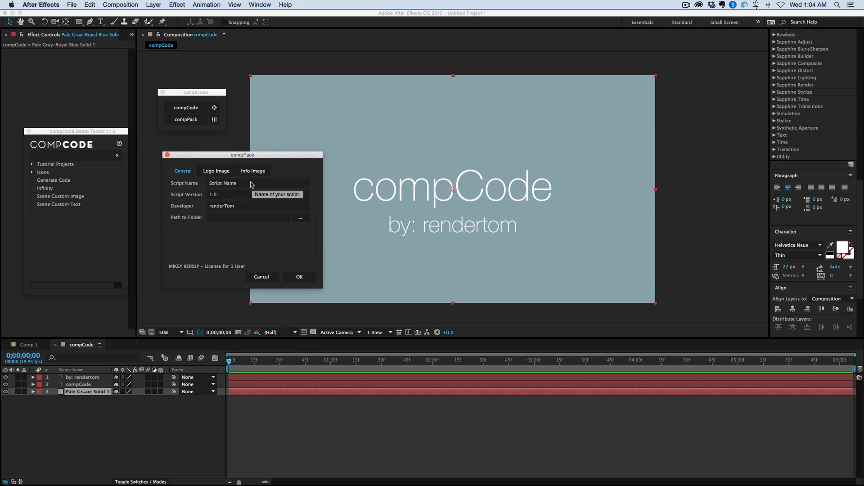
{"action": "mouse_move", "coordinate": [300, 220]}
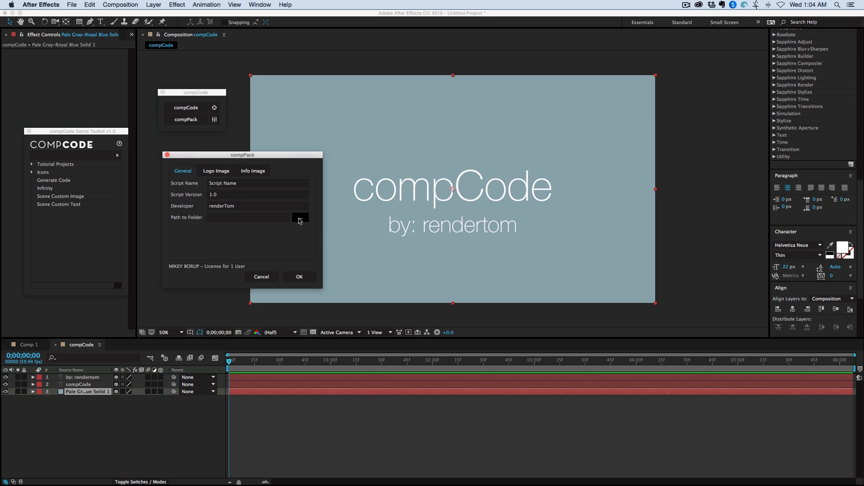
{"action": "left_click", "coordinate": [300, 218]}
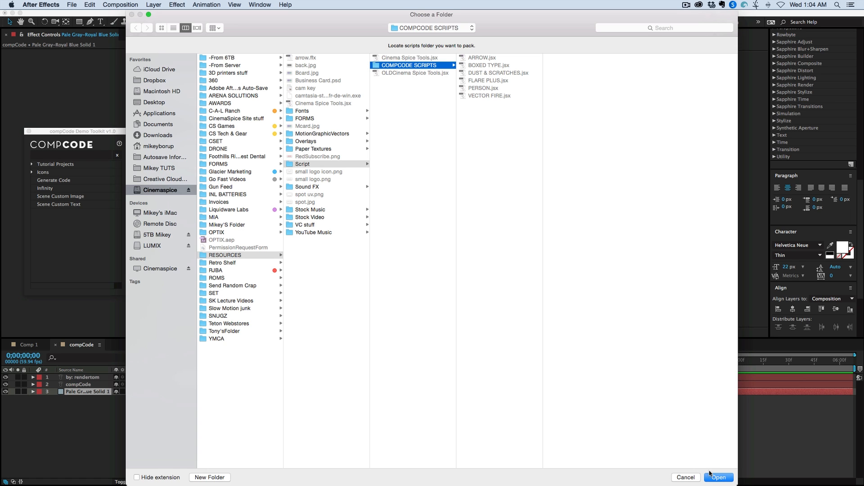
- Confirm the COMPCODE SCRIPTS folder and show the compPack Logo Image settings
{"action": "left_click", "coordinate": [718, 477]}
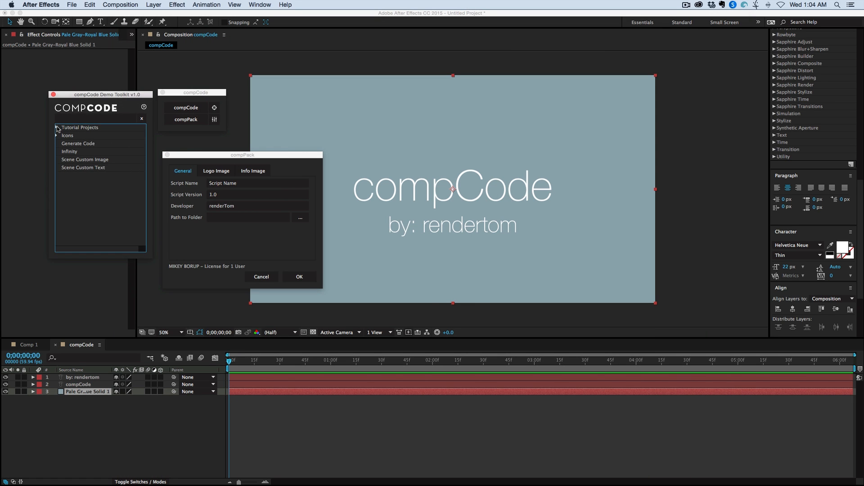
{"action": "left_click", "coordinate": [58, 128]}
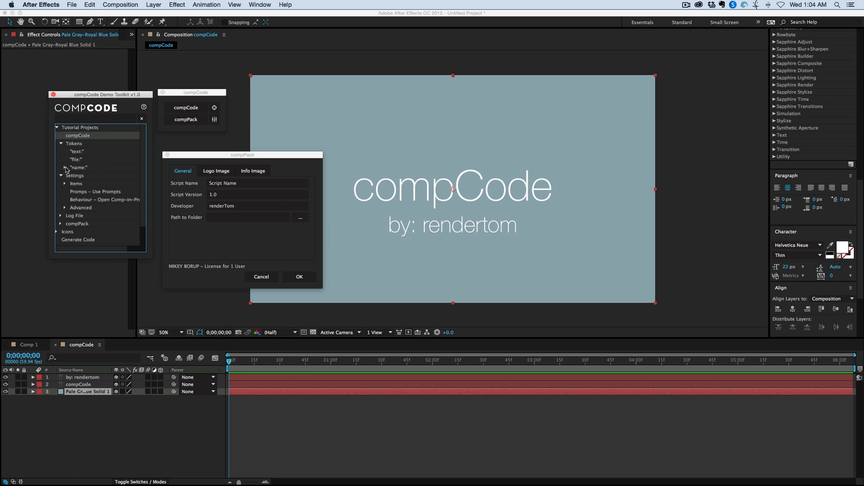
{"action": "left_click", "coordinate": [62, 168]}
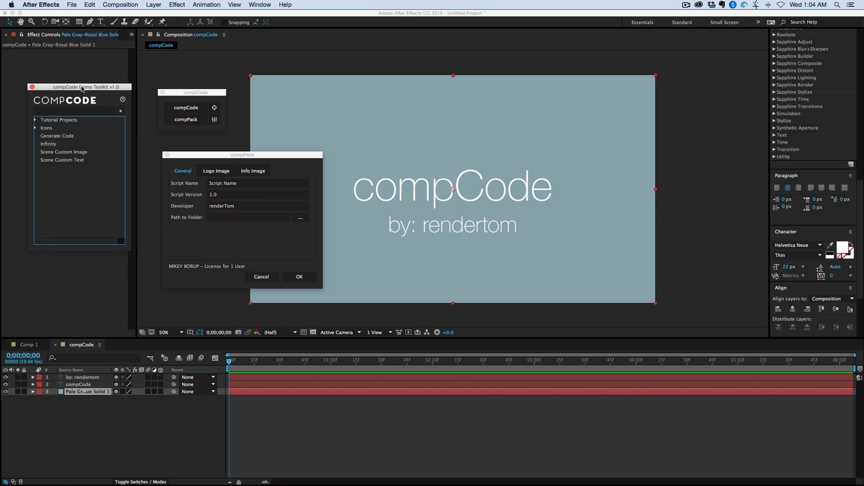
{"action": "left_click", "coordinate": [216, 171]}
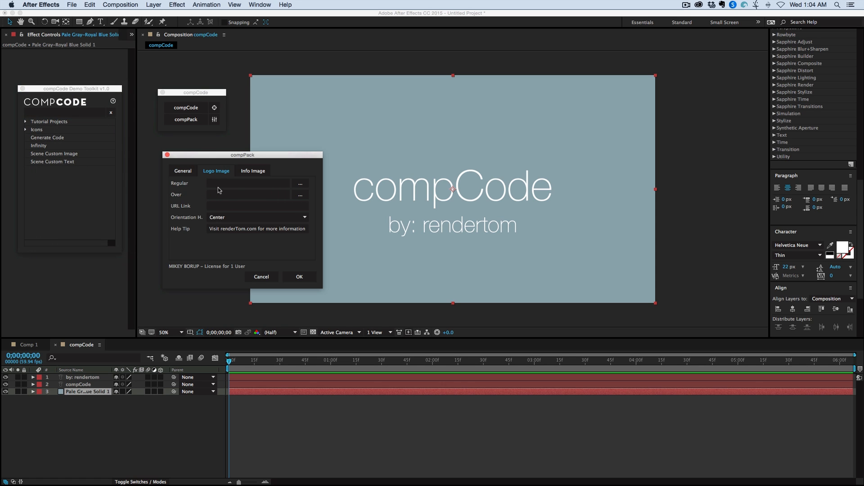
{"action": "mouse_move", "coordinate": [92, 92]}
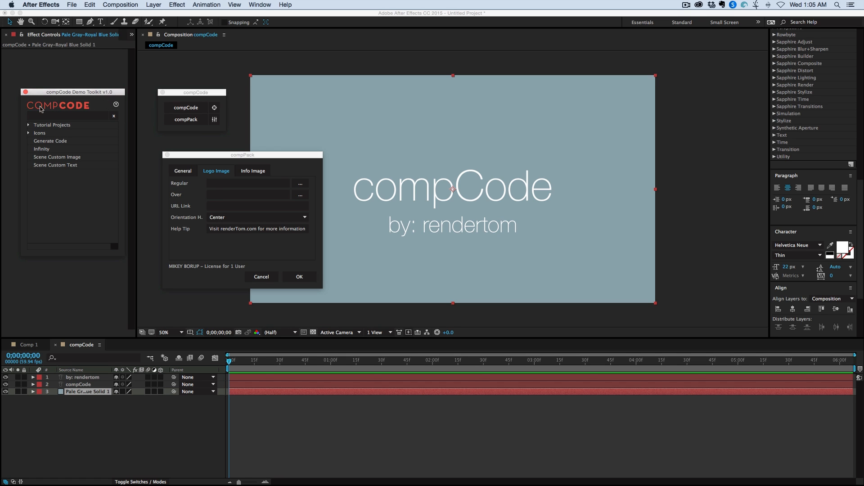
{"action": "mouse_move", "coordinate": [69, 108]}
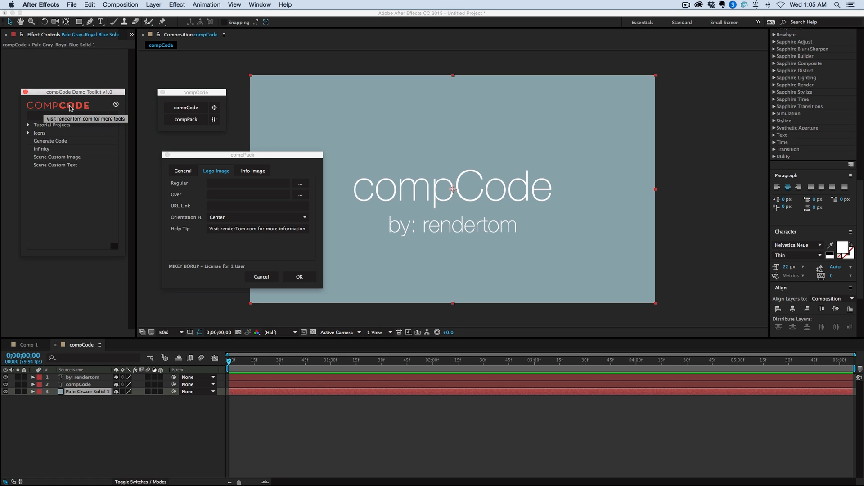
{"action": "mouse_move", "coordinate": [82, 110]}
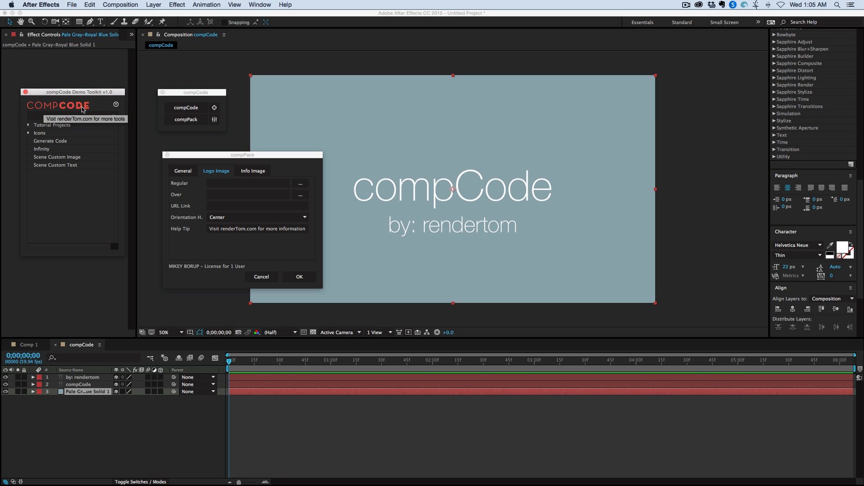
- View the toolkit purchase information, dismiss it and move on to the Cinema Spice Tools panel
{"action": "left_click", "coordinate": [252, 171]}
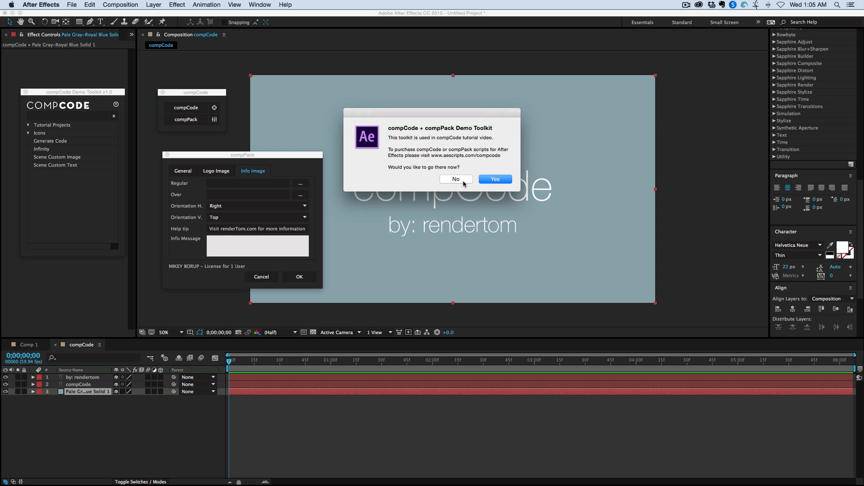
{"action": "left_click", "coordinate": [456, 178]}
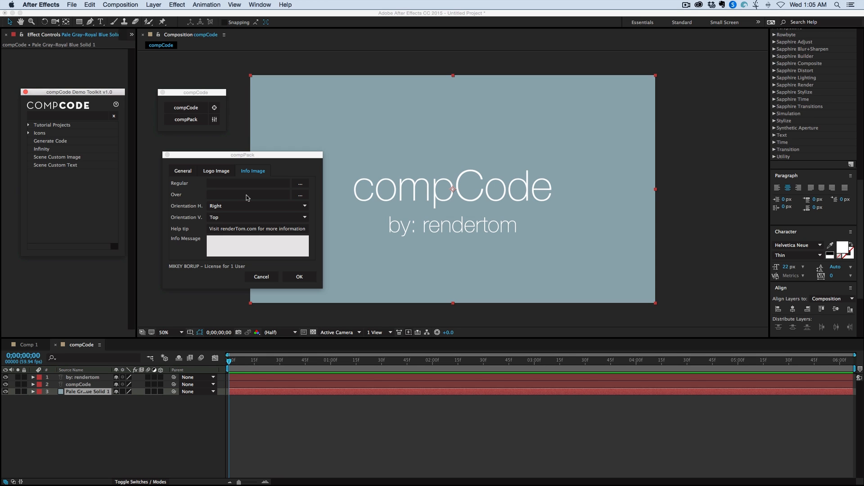
{"action": "mouse_move", "coordinate": [126, 131]}
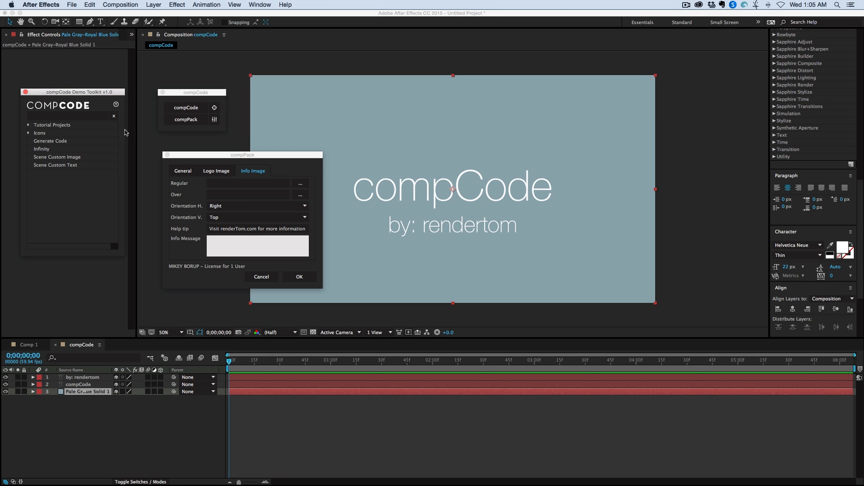
{"action": "mouse_move", "coordinate": [270, 237]}
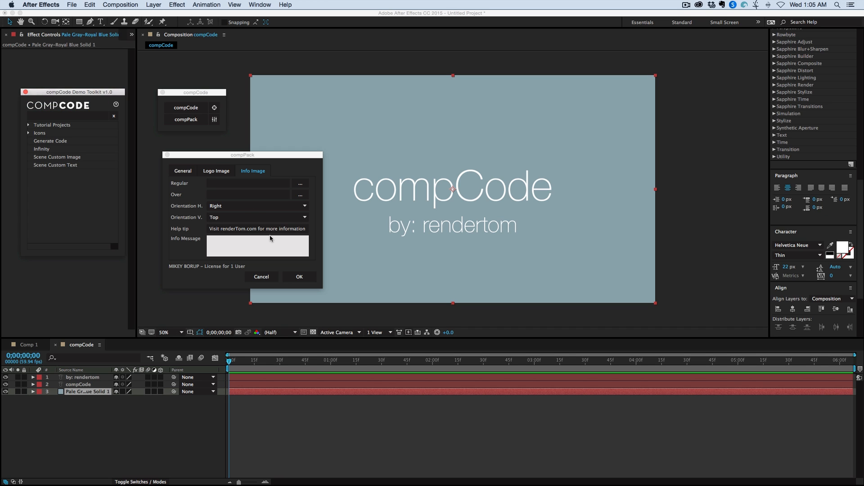
{"action": "mouse_move", "coordinate": [263, 276]}
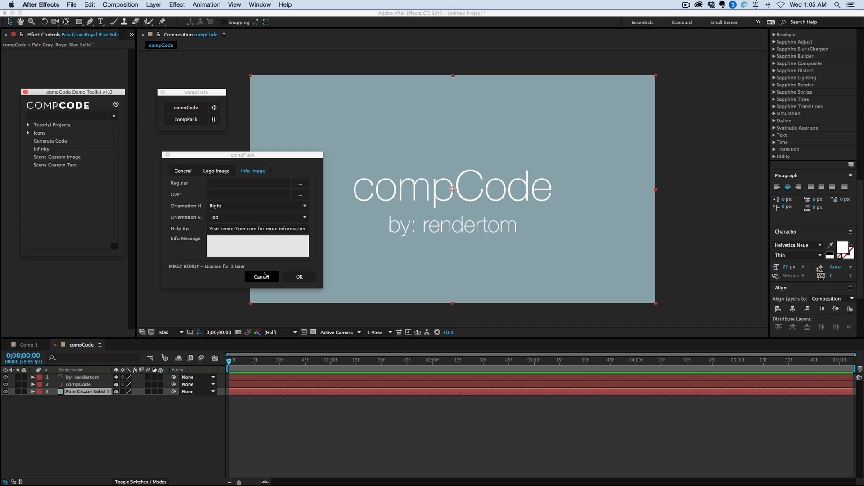
{"action": "mouse_move", "coordinate": [169, 209]}
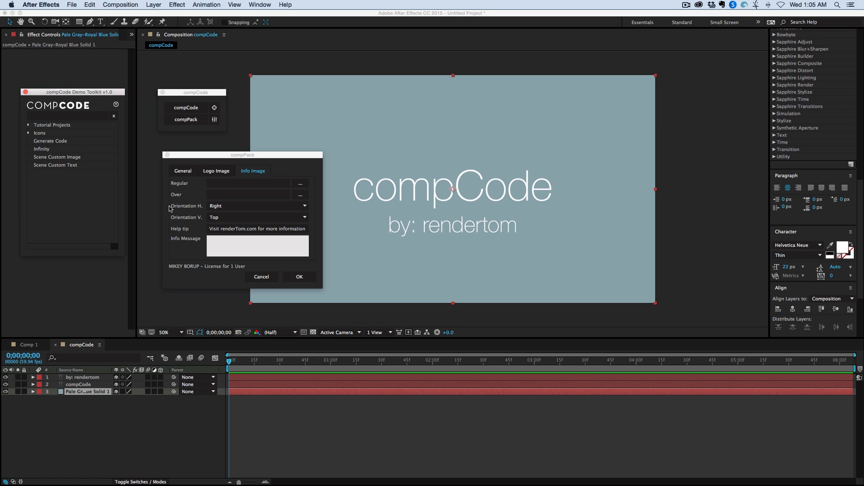
{"action": "left_click", "coordinate": [261, 276]}
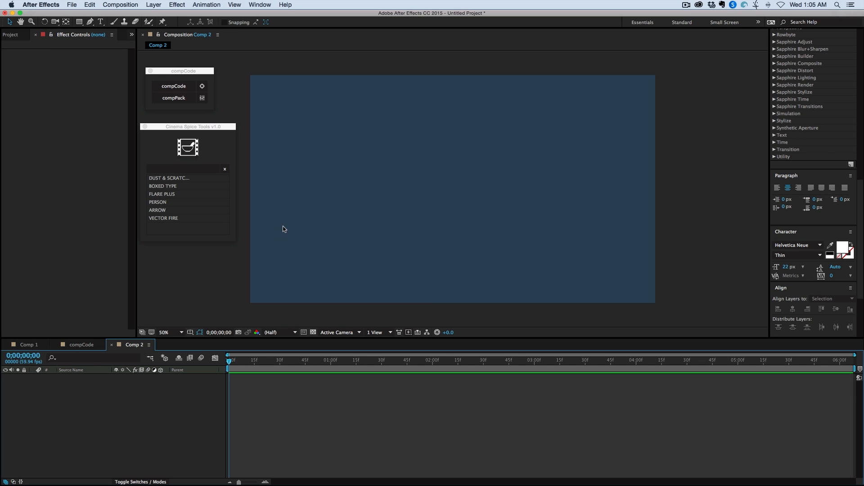
{"action": "mouse_move", "coordinate": [187, 218]}
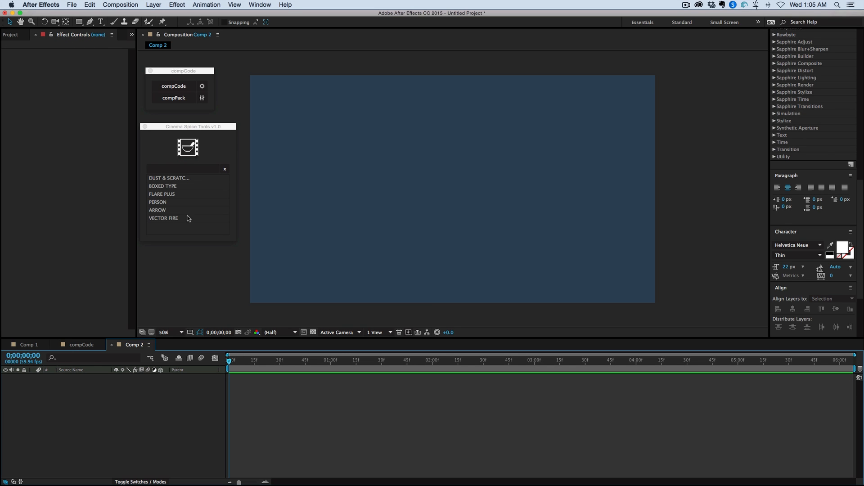
- Add the Vector Fire flame and an Arrow layer to Comp 2 from Cinema Spice Tools
{"action": "left_click", "coordinate": [163, 218]}
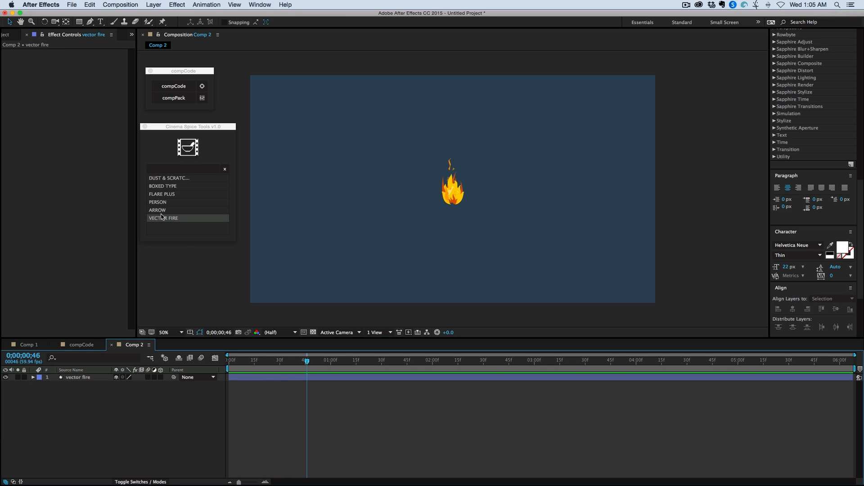
{"action": "left_click", "coordinate": [156, 209]}
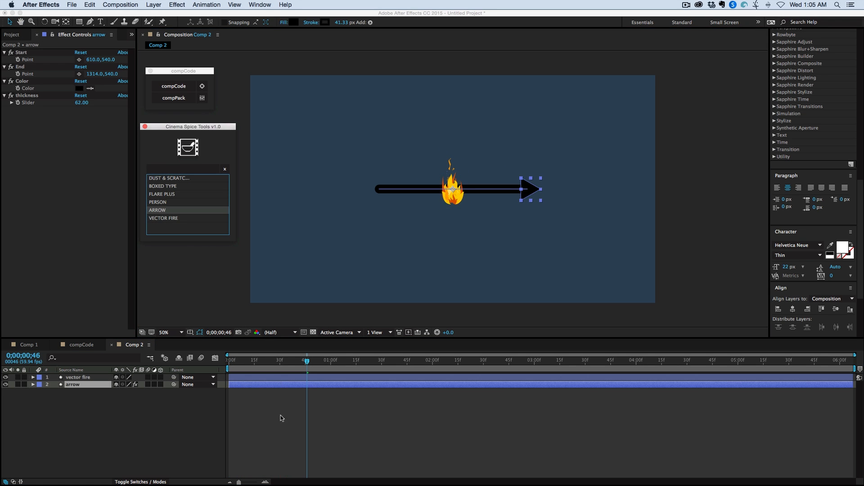
- Reposition the arrow so it points from the upper left diagonally down toward the flame
{"action": "left_click_drag", "start_coordinate": [86, 384], "coordinate": [85, 378]}
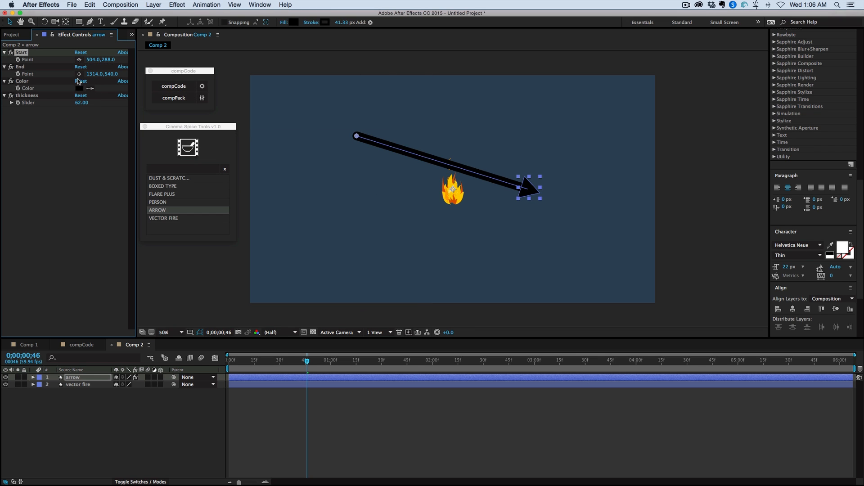
{"action": "left_click_drag", "start_coordinate": [530, 190], "coordinate": [498, 125]}
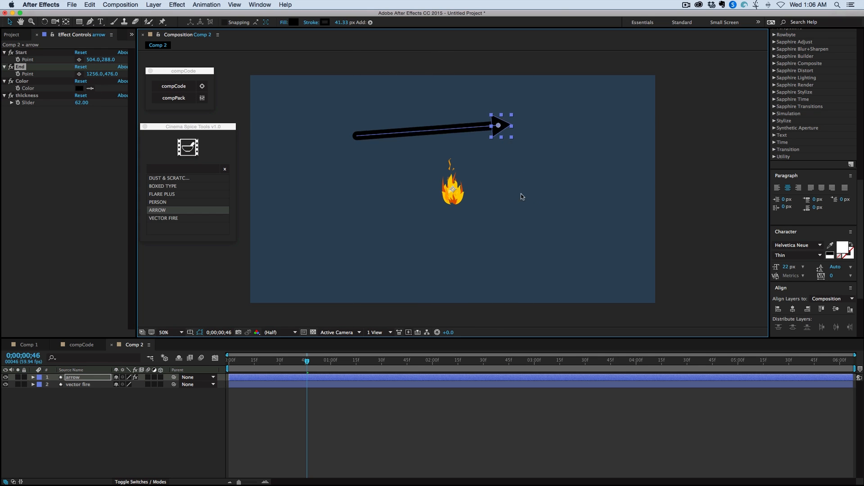
{"action": "left_click_drag", "start_coordinate": [499, 126], "coordinate": [314, 78]}
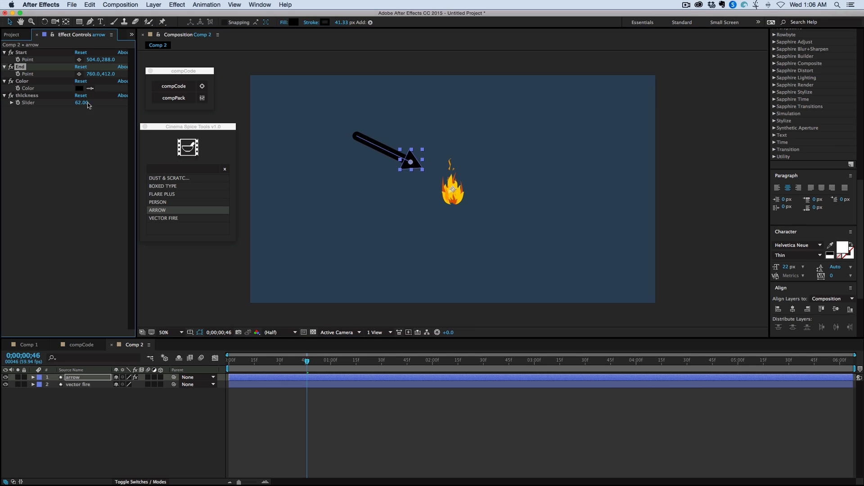
- Set the arrow thickness to 58 and its colour to white
{"action": "left_click_drag", "start_coordinate": [82, 103], "coordinate": [77, 102]}
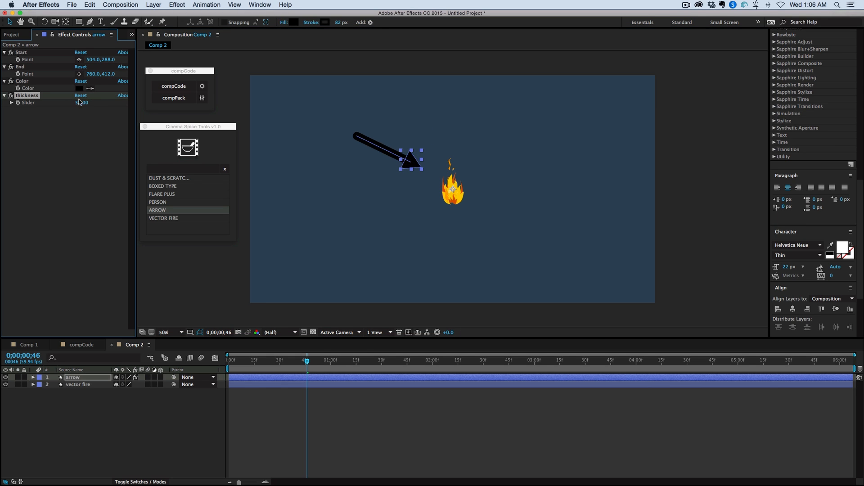
{"action": "left_click_drag", "start_coordinate": [82, 103], "coordinate": [82, 99]}
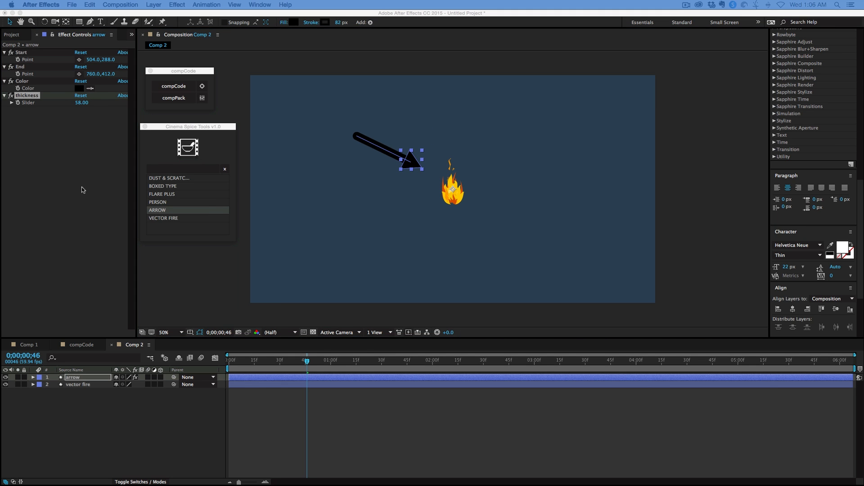
{"action": "left_click", "coordinate": [79, 88]}
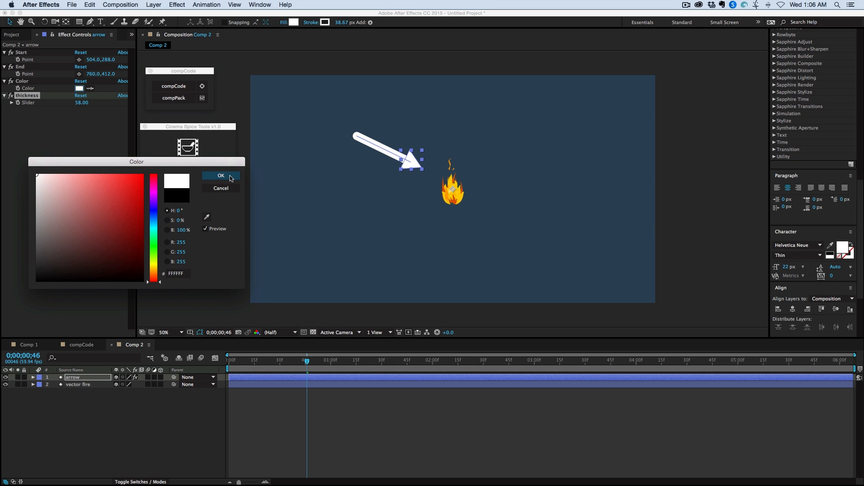
{"action": "left_click", "coordinate": [222, 175]}
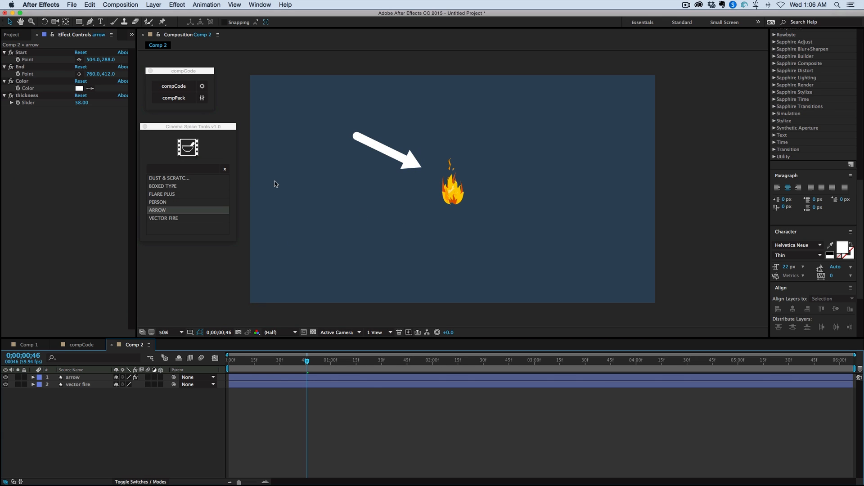
{"action": "left_click", "coordinate": [158, 202]}
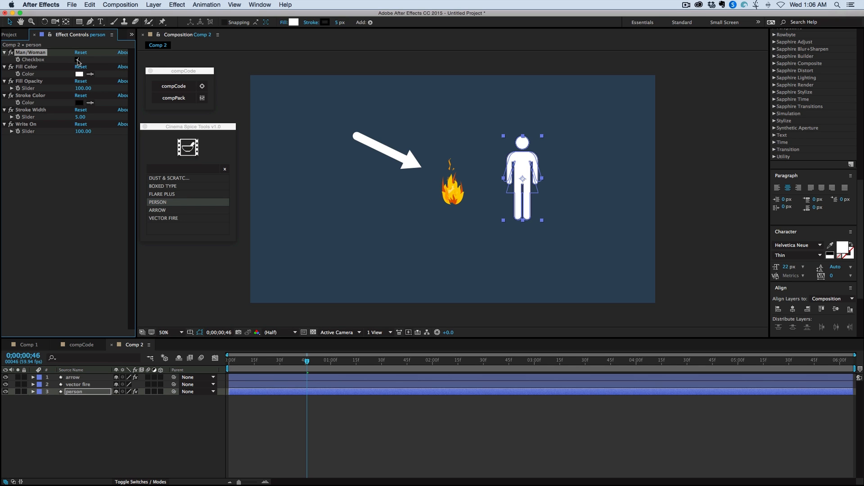
- Switch the person figure to a man via the Man/Woman checkbox
{"action": "left_click", "coordinate": [65, 59]}
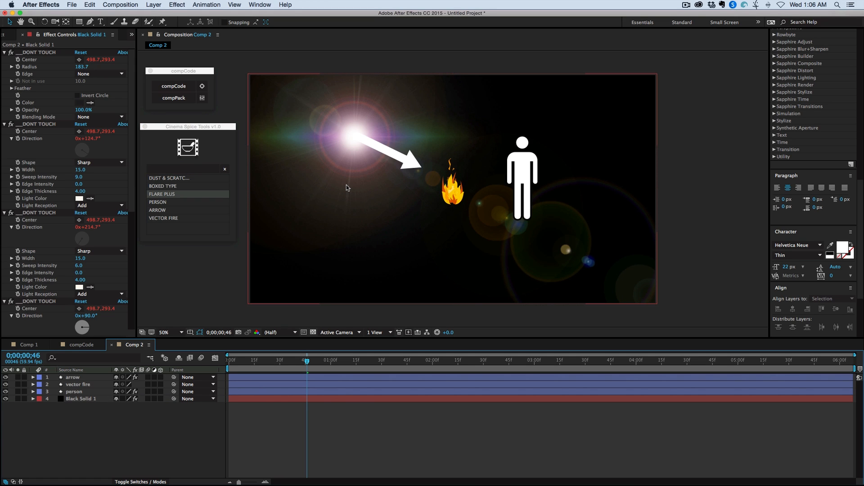
{"action": "mouse_move", "coordinate": [355, 153]}
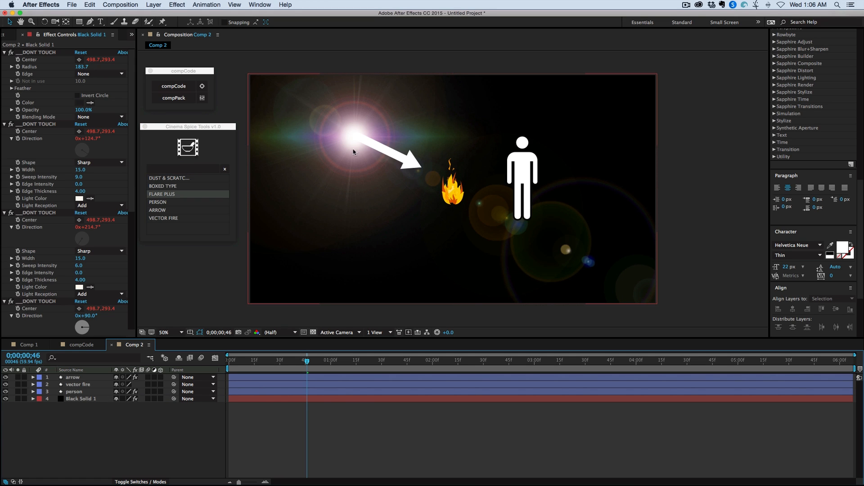
- Move the Flare Plus lens flare centre to the upper left behind the arrow's tail
{"action": "scroll", "scroll_direction": "down", "scroll_amount": 3}
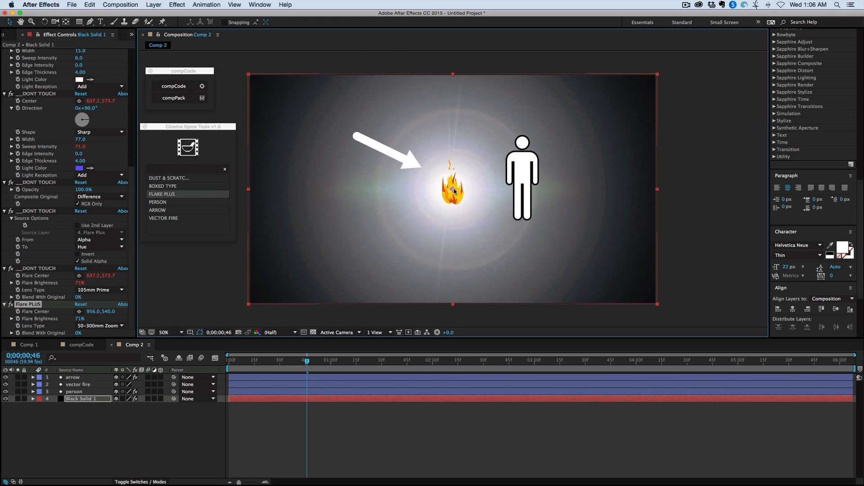
{"action": "left_click_drag", "start_coordinate": [453, 194], "coordinate": [434, 181]}
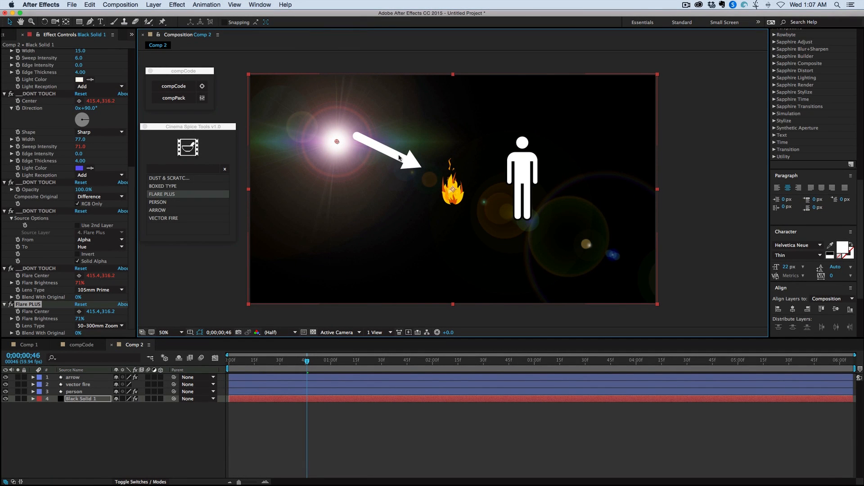
{"action": "mouse_move", "coordinate": [199, 189]}
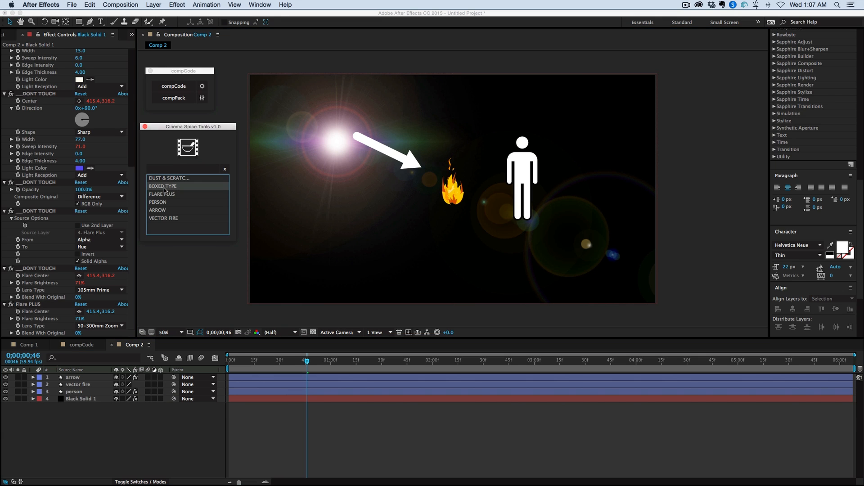
- Add a boxed type title reading CINEMA SPICE
{"action": "left_click", "coordinate": [162, 185]}
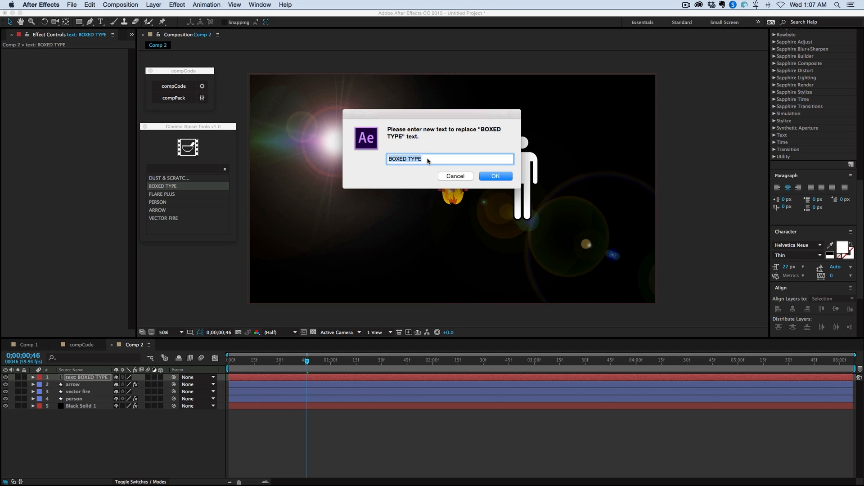
{"action": "type", "text": "C"}
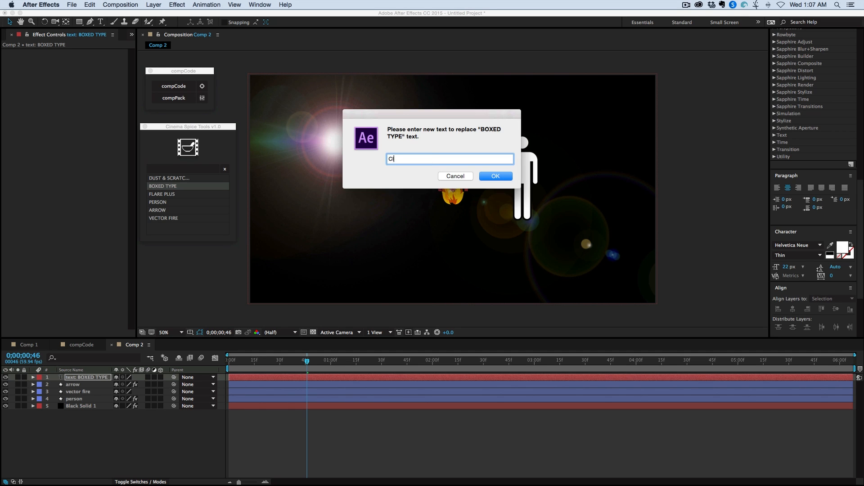
{"action": "type", "text": "INEMA SPICE"}
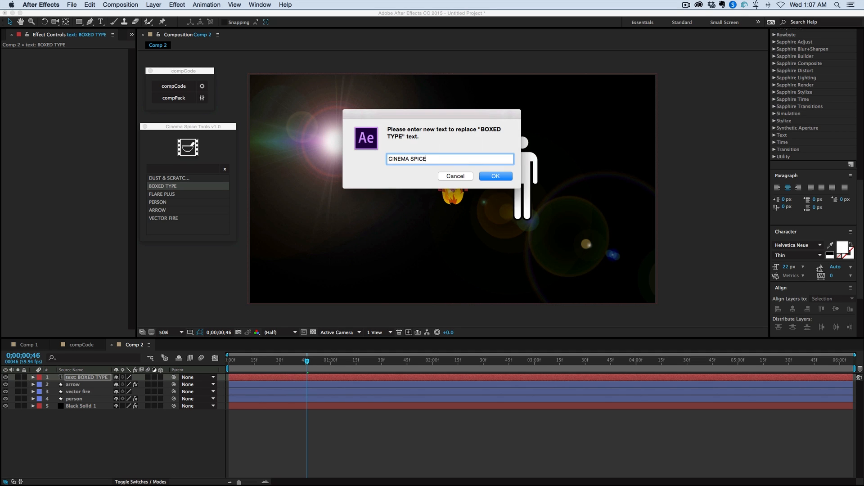
{"action": "left_click", "coordinate": [496, 177]}
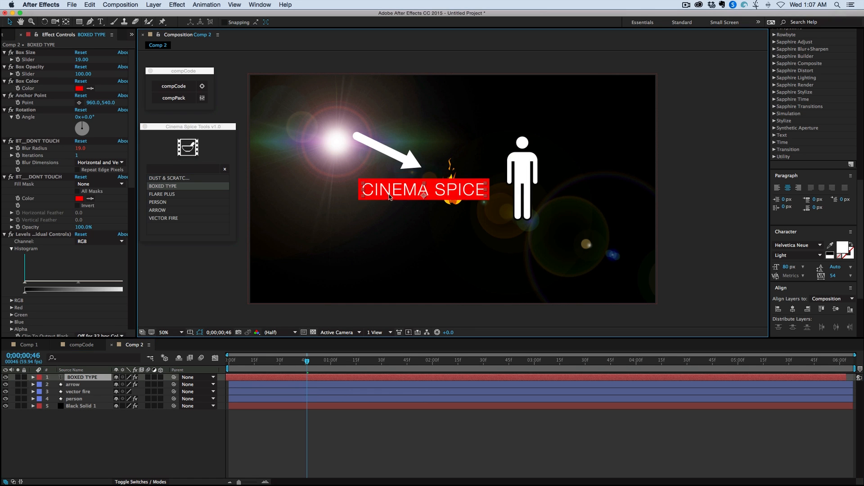
- Place the CINEMA SPICE box below the arrow and add the dust and scratches overlay
{"action": "left_click_drag", "start_coordinate": [423, 189], "coordinate": [370, 210]}
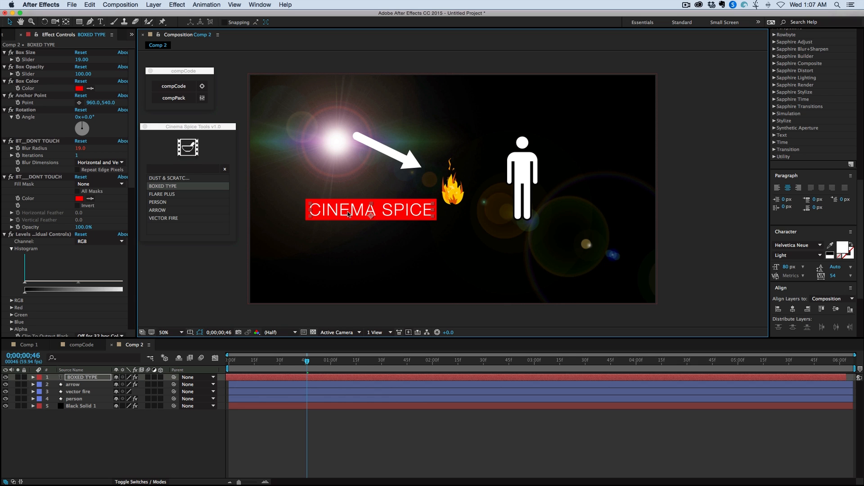
{"action": "left_click", "coordinate": [169, 179]}
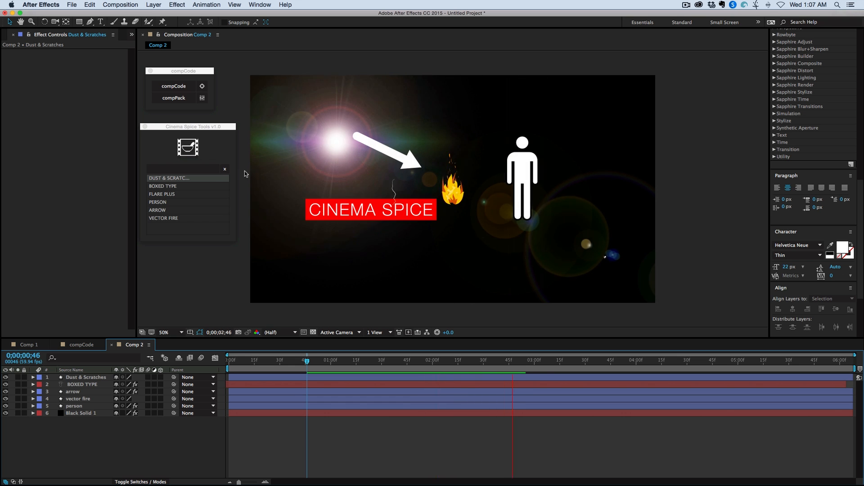
- Scrub the timeline to preview the dust and scratches over the scene
{"action": "left_click", "coordinate": [570, 360]}
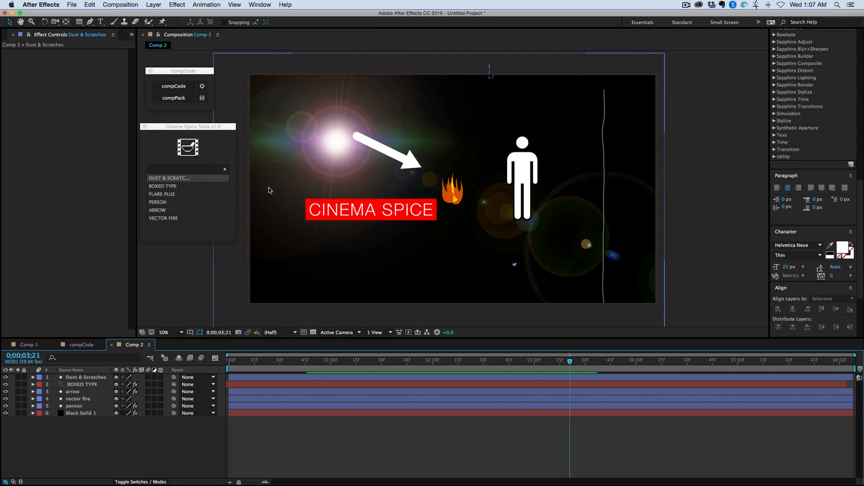
{"action": "mouse_move", "coordinate": [358, 205]}
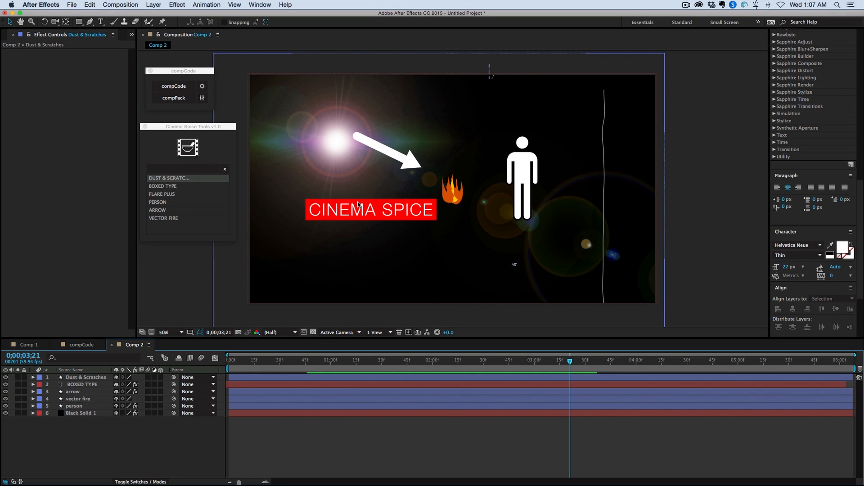
{"action": "mouse_move", "coordinate": [235, 108]}
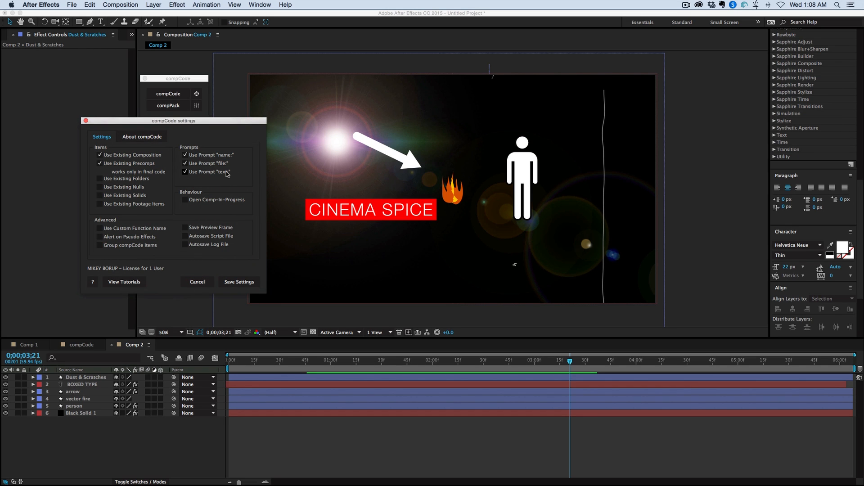
{"action": "mouse_move", "coordinate": [129, 289]}
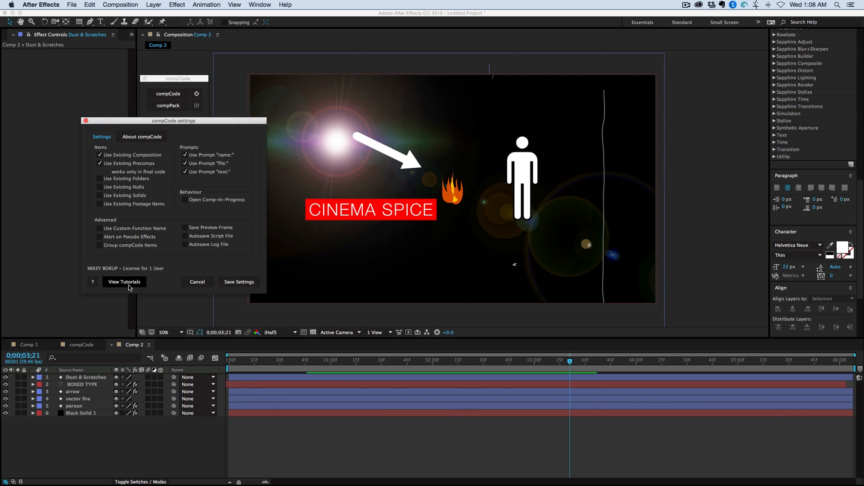
{"action": "mouse_move", "coordinate": [219, 181]}
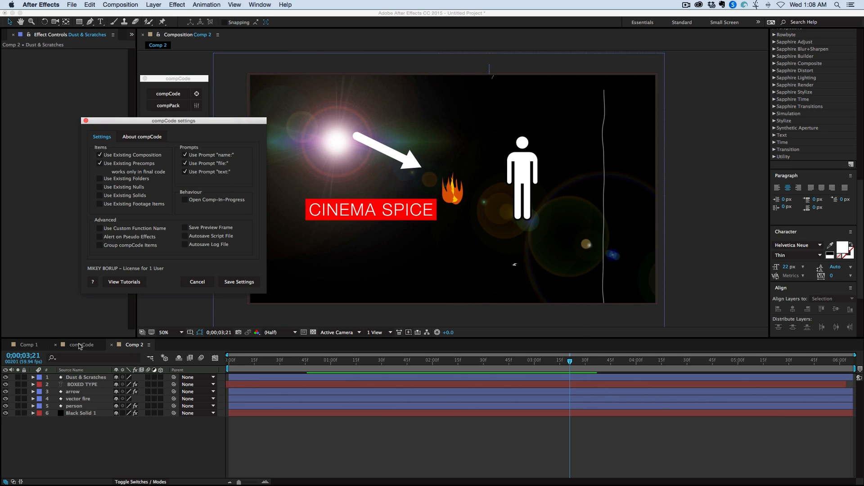
- Switch to Comp 1 and name the second fire layer FIRE, giving FIRE FIRE
{"action": "left_click", "coordinate": [26, 344]}
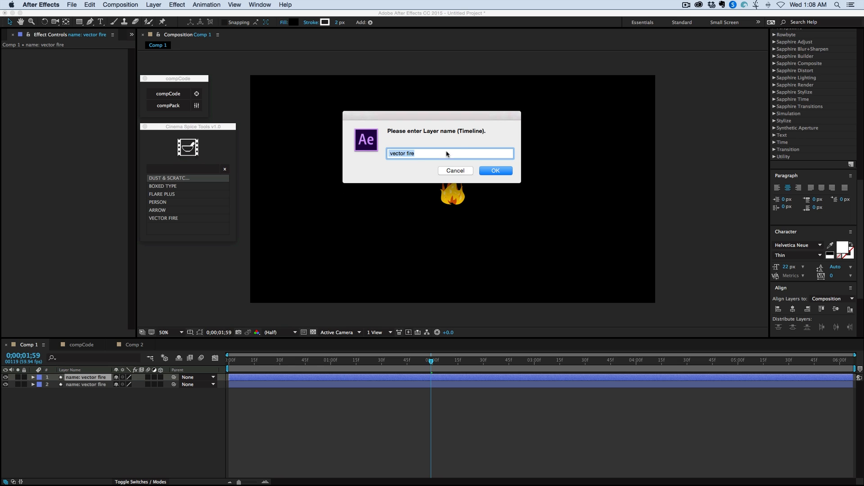
{"action": "type", "text": "FIRE"}
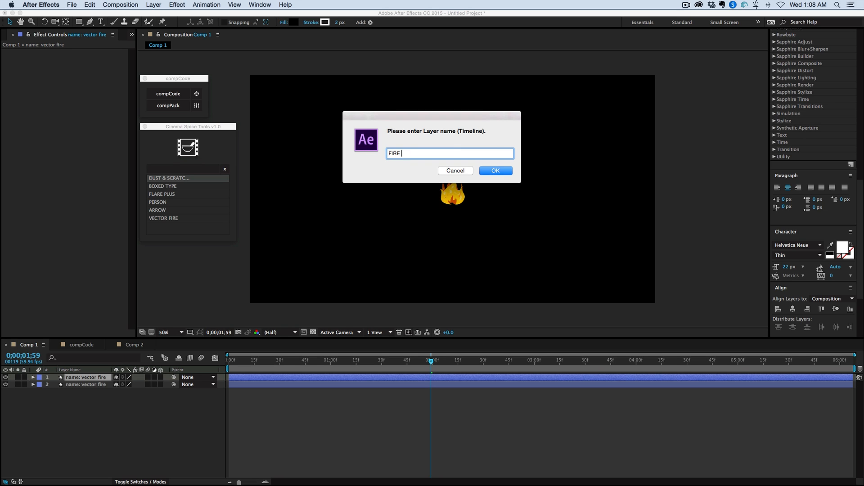
{"action": "left_click", "coordinate": [496, 171]}
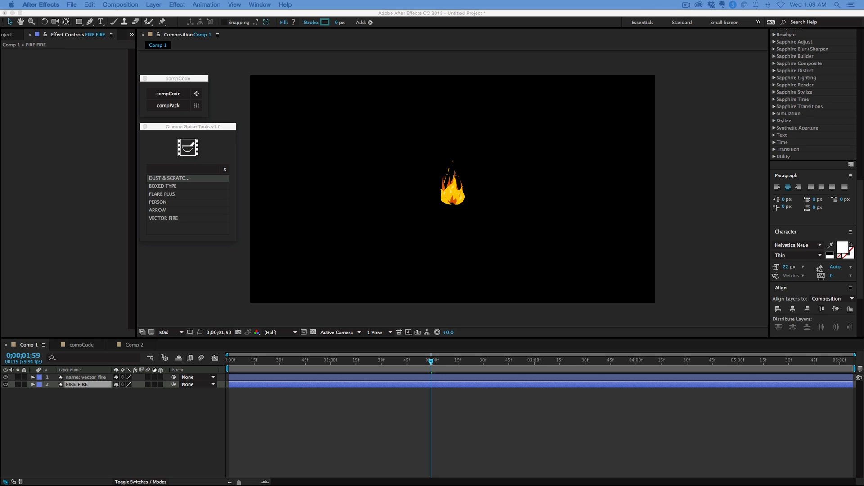
- Bring up the compCode settings and show the compCode title composition
{"action": "left_click", "coordinate": [196, 94]}
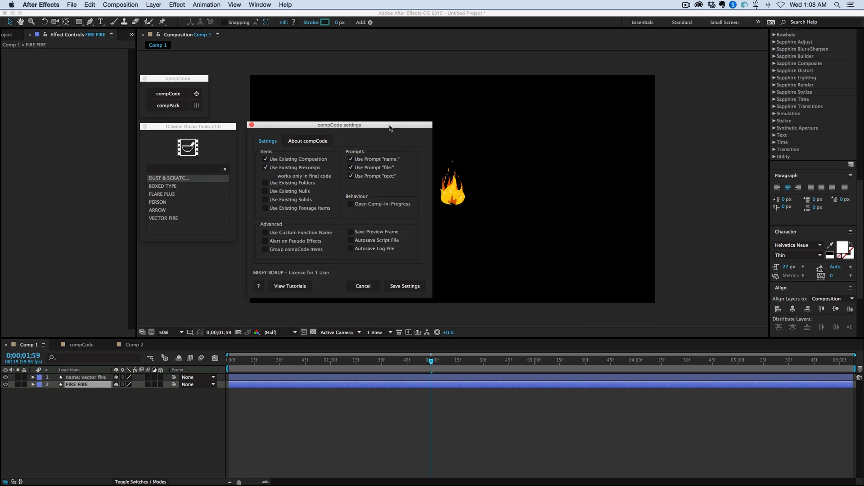
{"action": "left_click", "coordinate": [265, 167]}
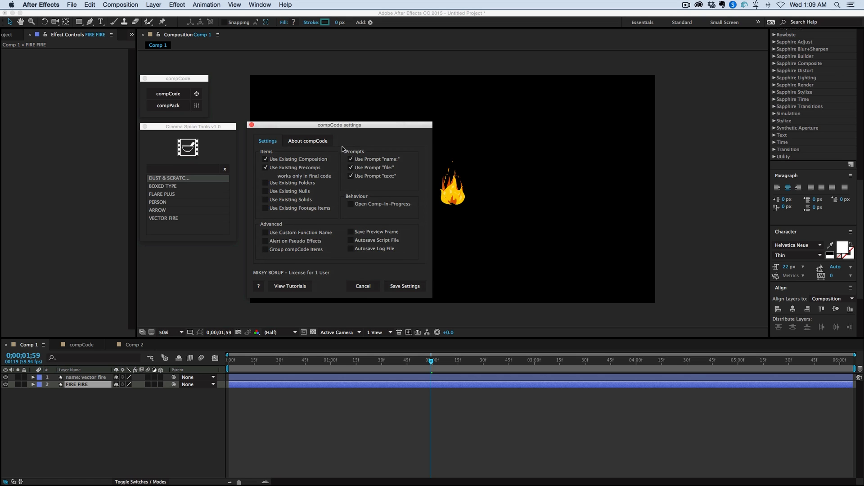
{"action": "mouse_move", "coordinate": [501, 126]}
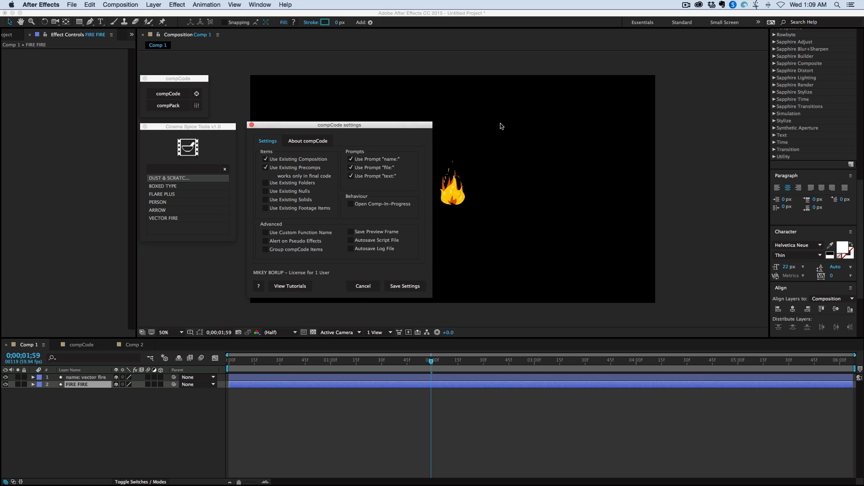
{"action": "mouse_move", "coordinate": [458, 135]}
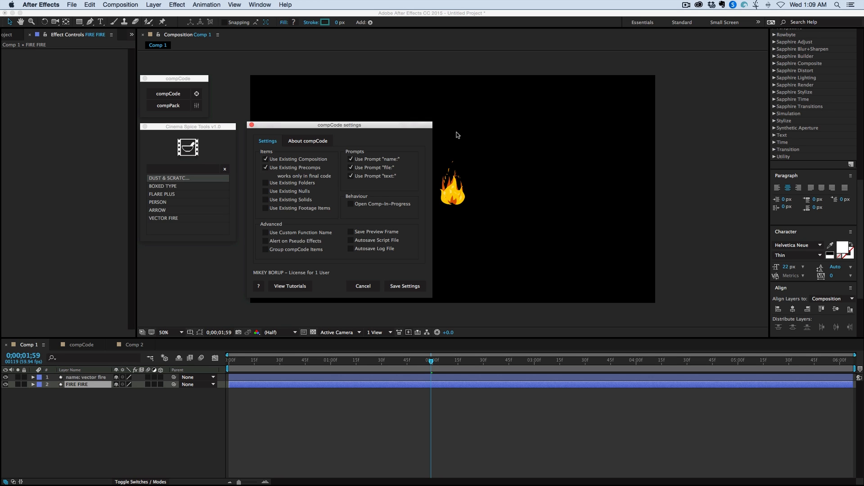
{"action": "mouse_move", "coordinate": [337, 173]}
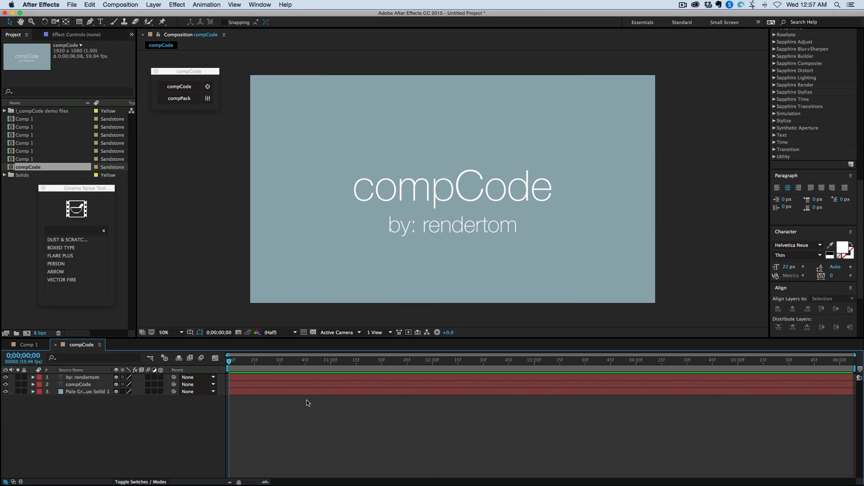
{"action": "mouse_move", "coordinate": [300, 402]}
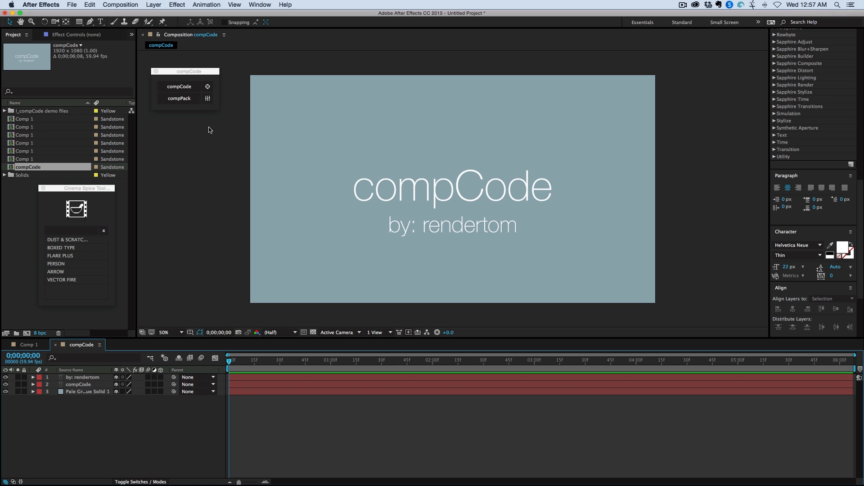
- Apply a Levels effect to the pale gray background solid layer
{"action": "left_click", "coordinate": [177, 4]}
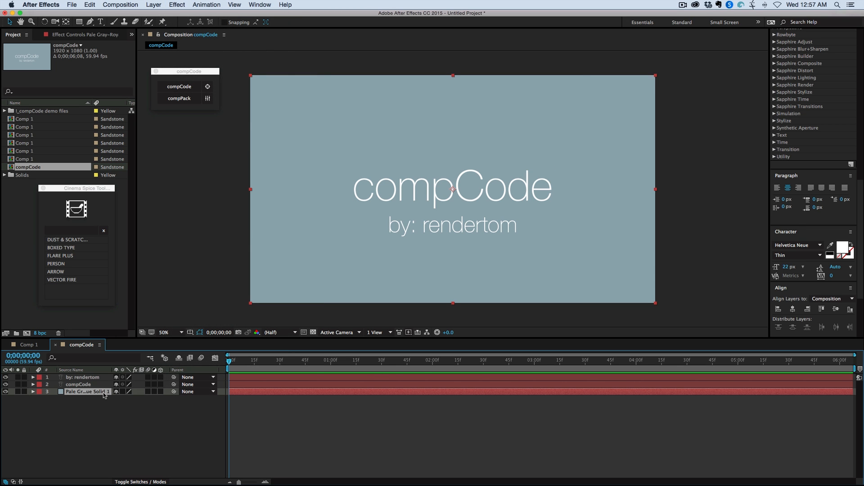
{"action": "left_click", "coordinate": [177, 5]}
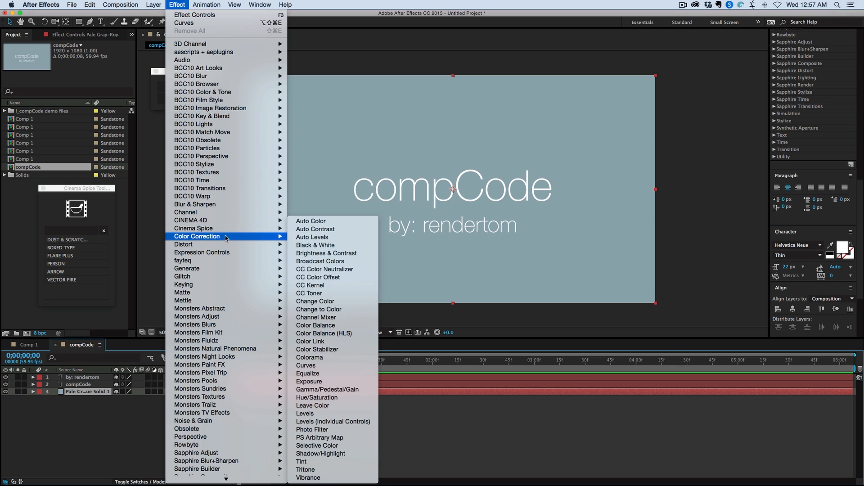
{"action": "mouse_move", "coordinate": [329, 349]}
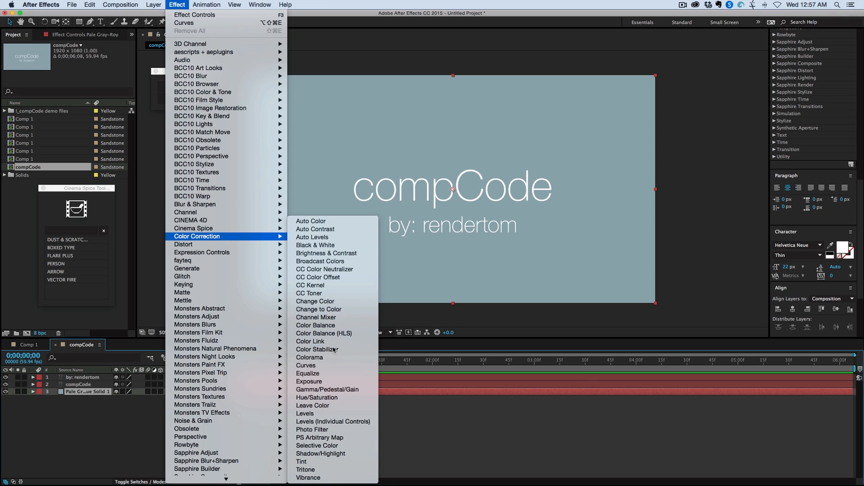
{"action": "left_click", "coordinate": [306, 365]}
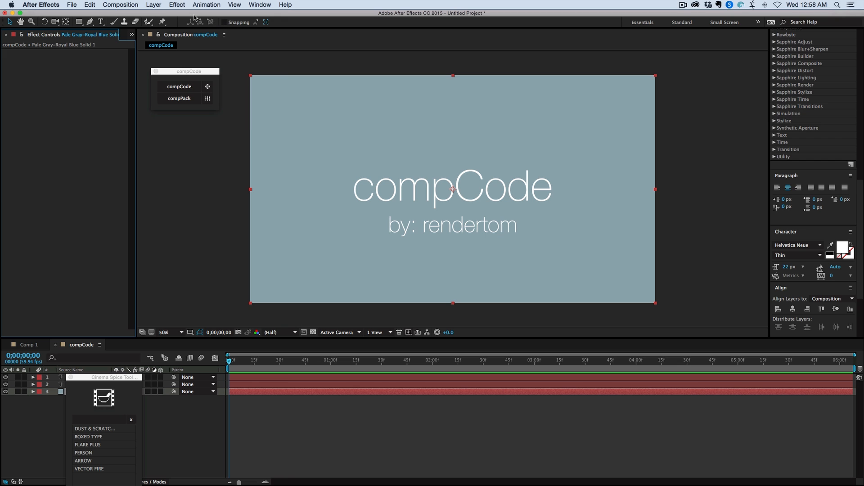
- Show the solid's Levels controls at defaults: Input Black 0.0, Input White 255.0, Gamma 1.00
{"action": "left_click", "coordinate": [176, 5]}
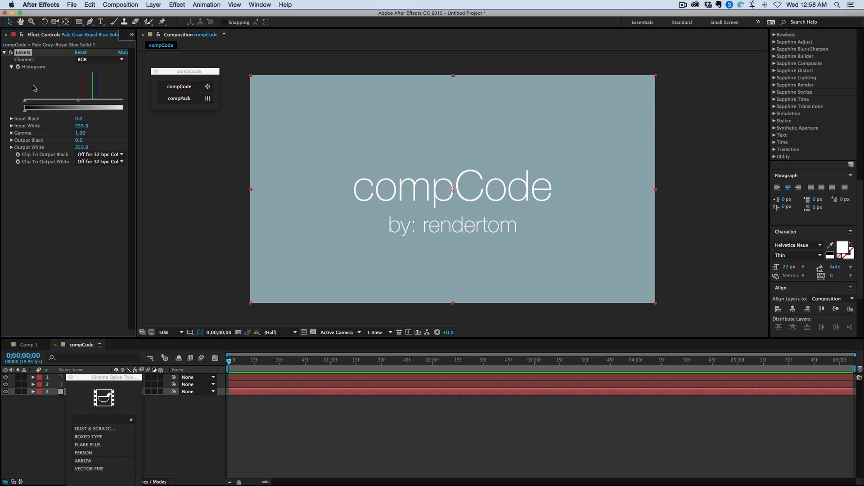
{"action": "mouse_move", "coordinate": [11, 116]}
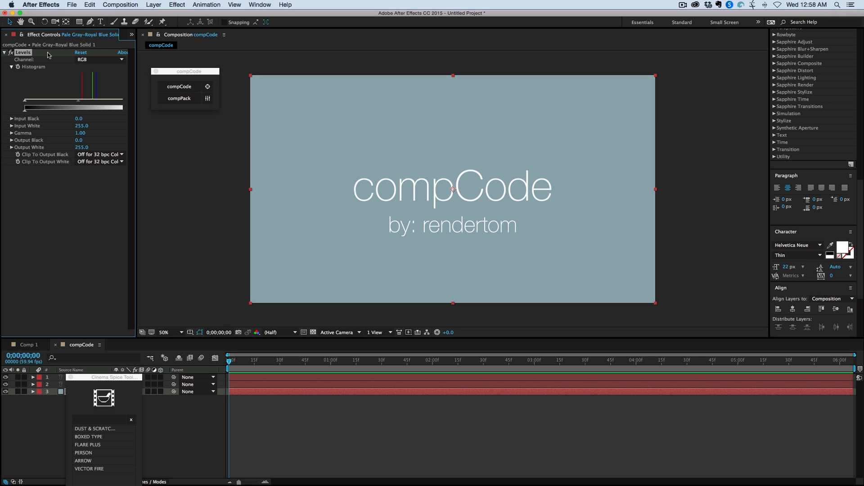
- Apply Levels (Individual Controls) to the background solid and expand its RGB settings
{"action": "left_click", "coordinate": [153, 4]}
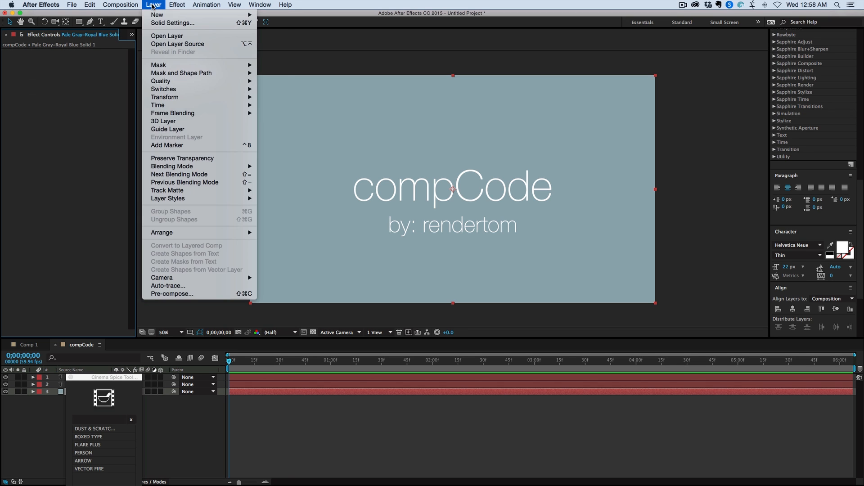
{"action": "left_click", "coordinate": [176, 4]}
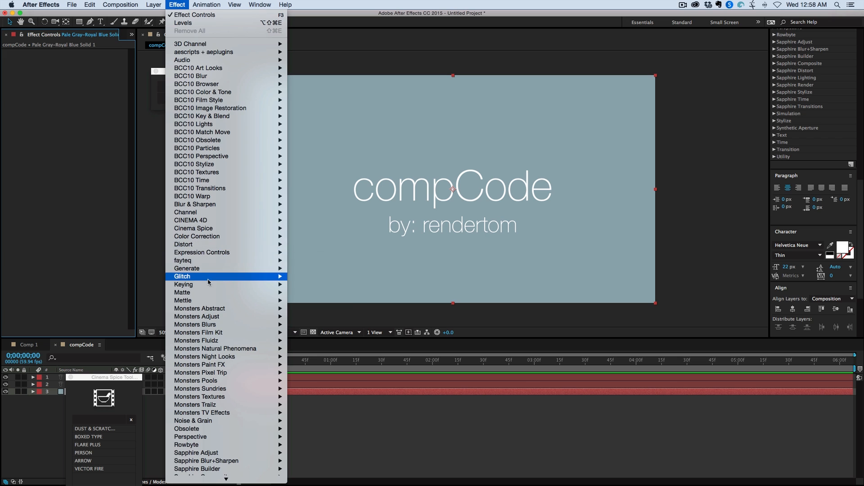
{"action": "mouse_move", "coordinate": [220, 236]}
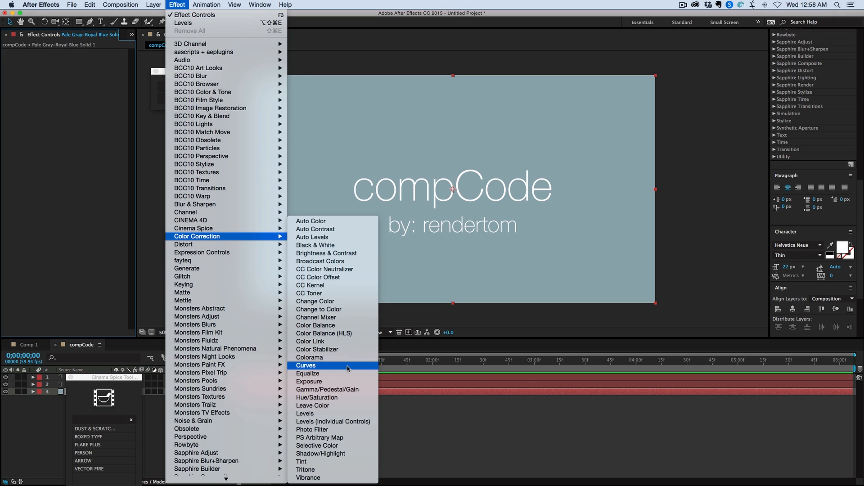
{"action": "mouse_move", "coordinate": [333, 429]}
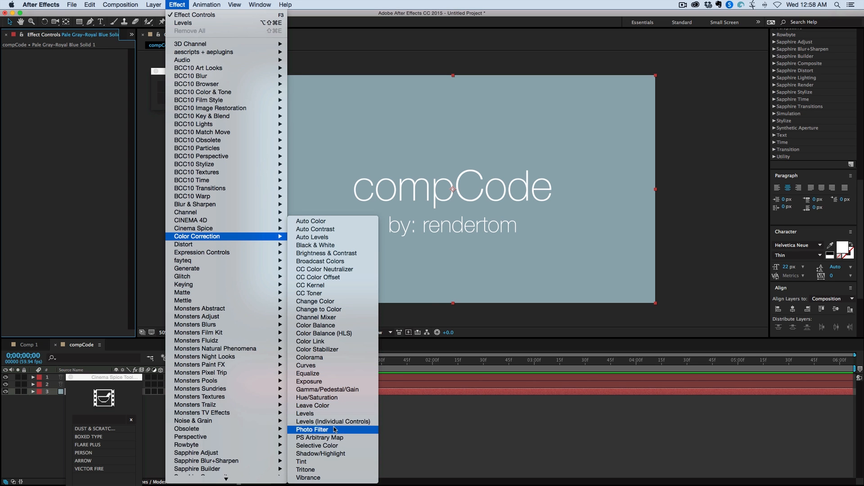
{"action": "left_click", "coordinate": [327, 422]}
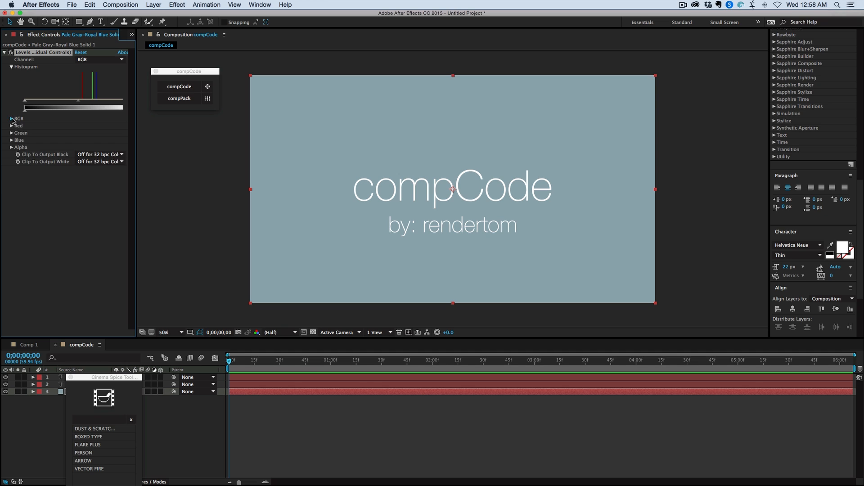
{"action": "left_click", "coordinate": [12, 119]}
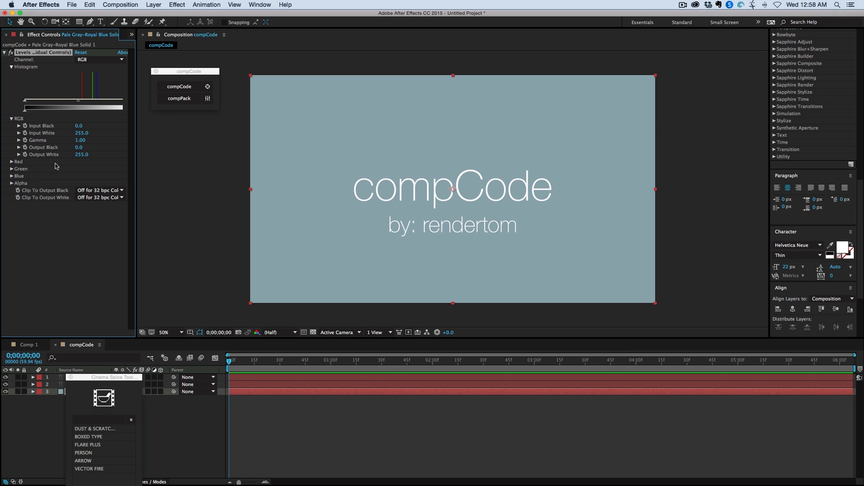
{"action": "mouse_move", "coordinate": [153, 272]}
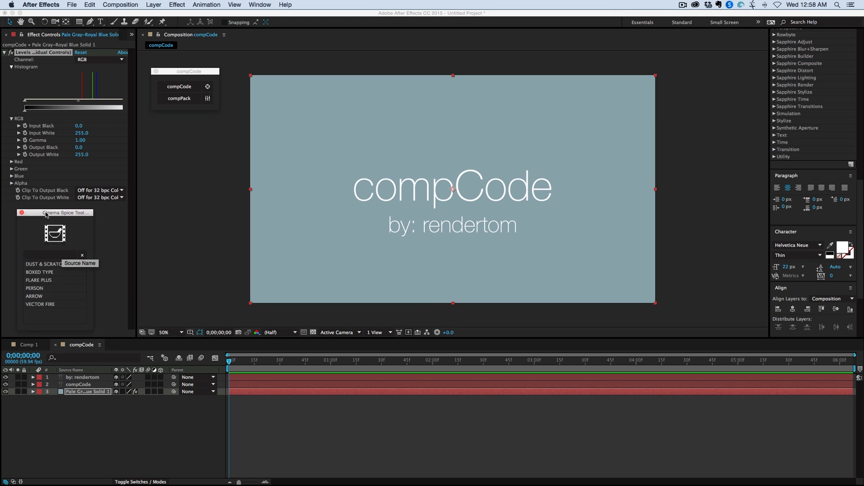
{"action": "mouse_move", "coordinate": [109, 238]}
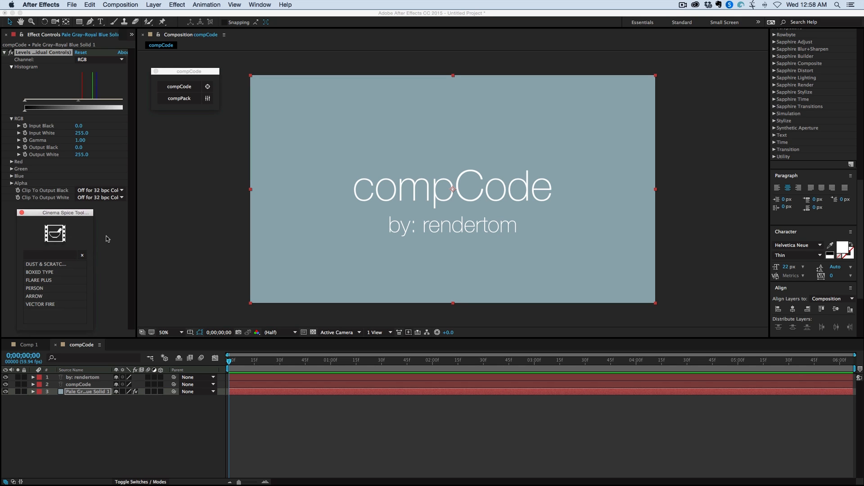
{"action": "mouse_move", "coordinate": [138, 135]}
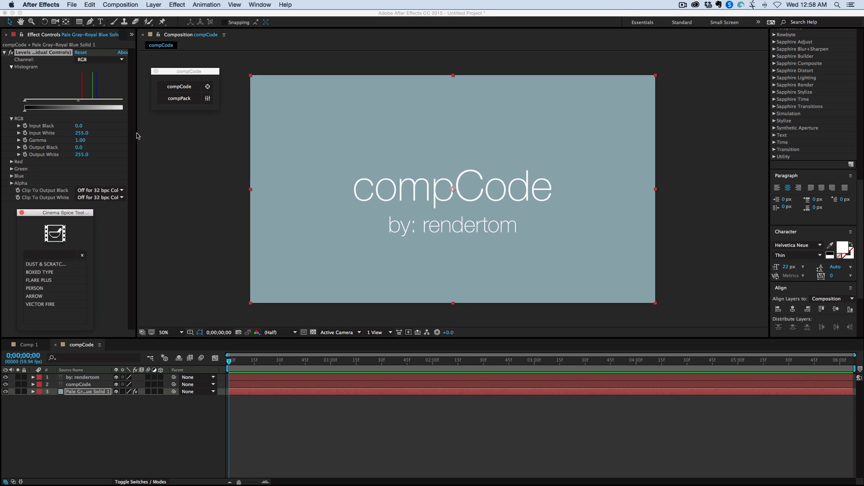
{"action": "mouse_move", "coordinate": [70, 181]}
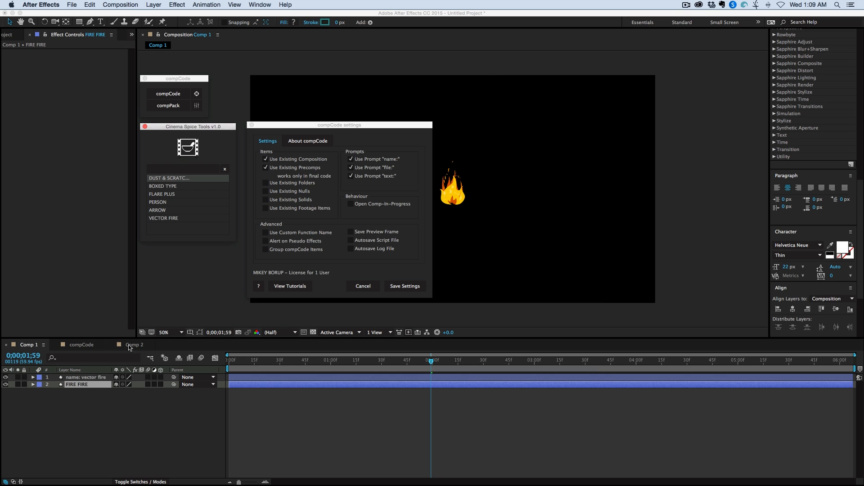
- Return to Comp 2 and scrub near the start to preview the finished scene
{"action": "left_click", "coordinate": [134, 344]}
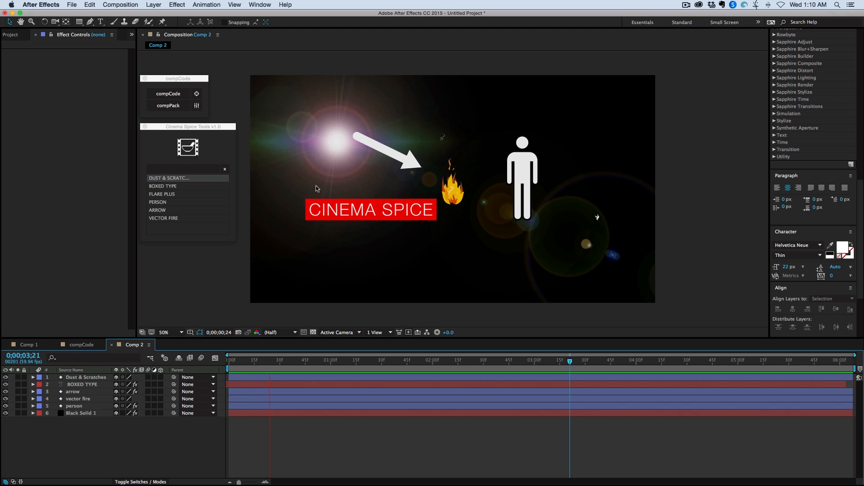
{"action": "left_click", "coordinate": [291, 360]}
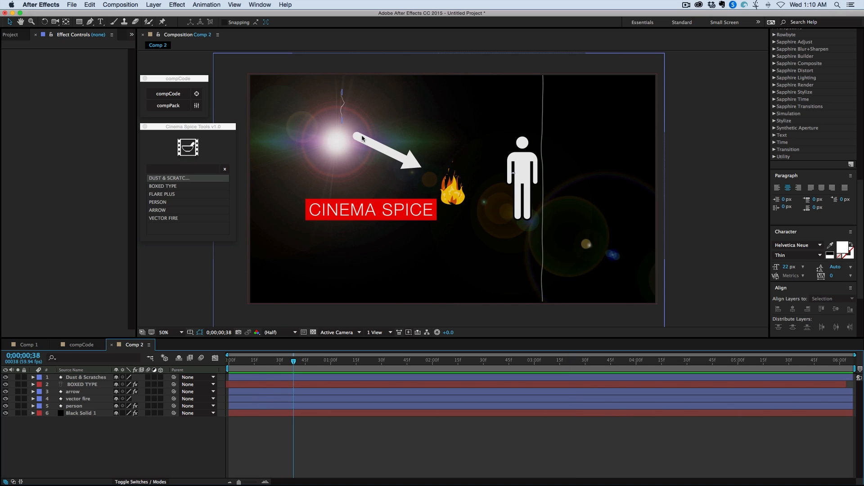